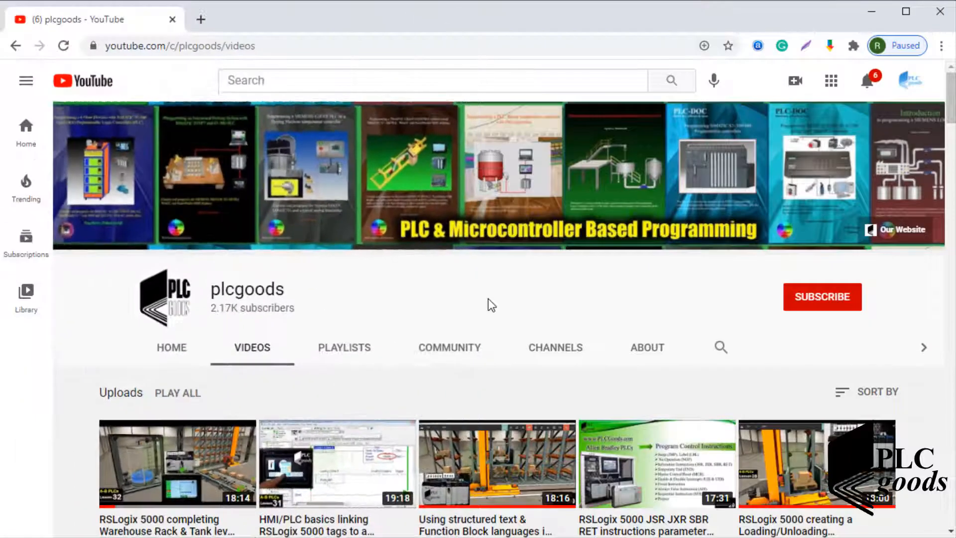
Browse down through the plcgoods channel's uploaded PLC tutorial videos
scroll("down", 3)
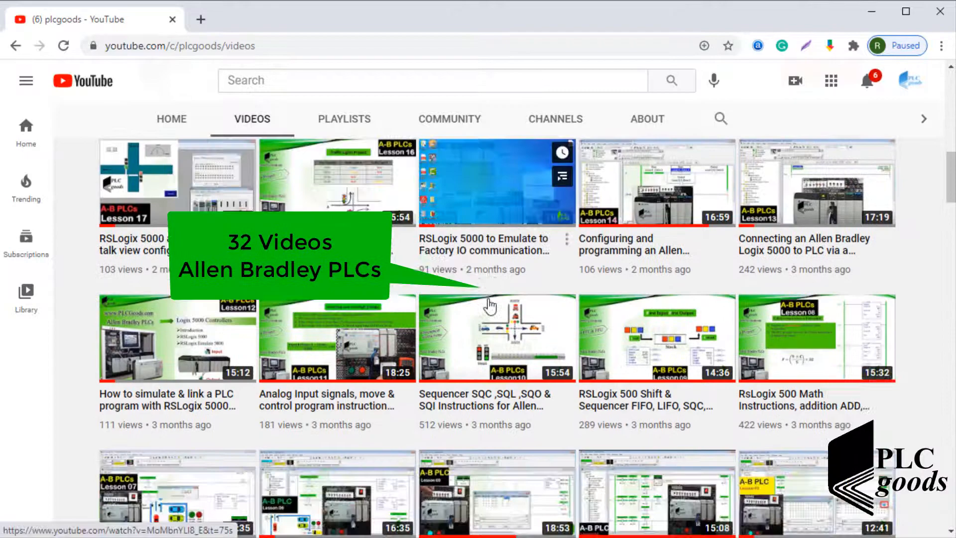
scroll("down", 3)
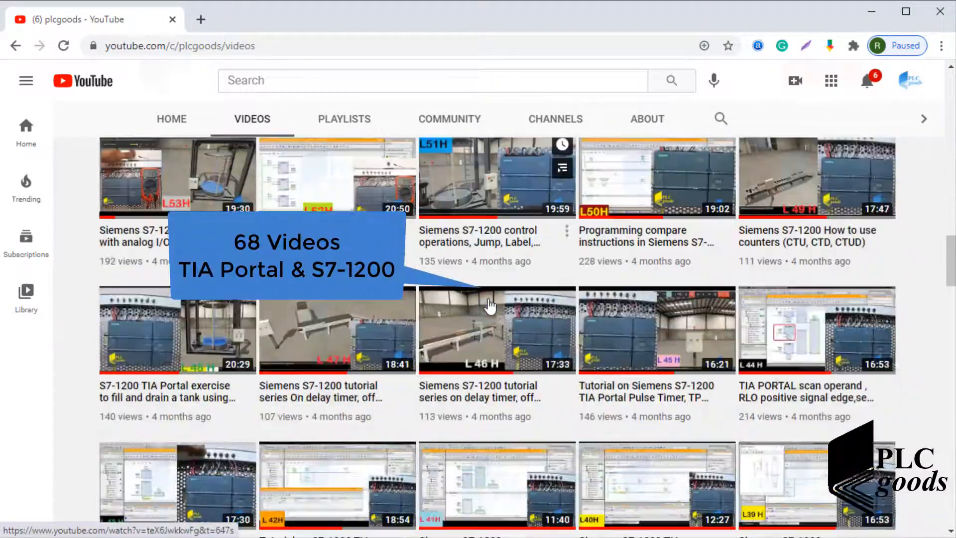
scroll("down", 3)
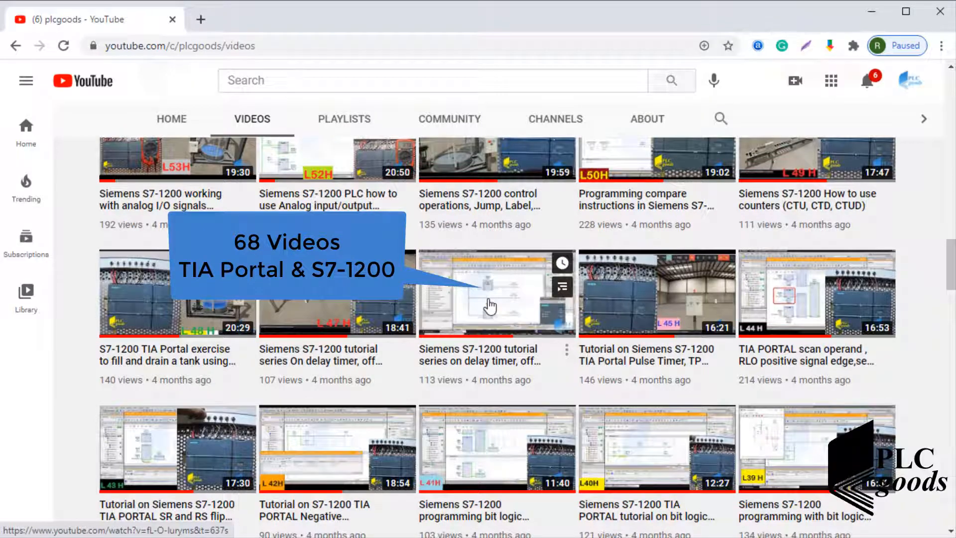
scroll("down", 3)
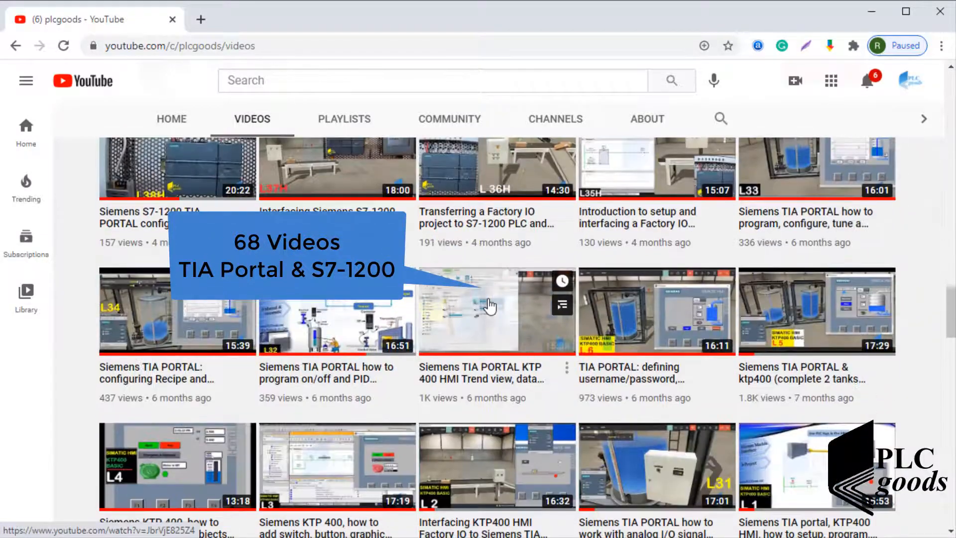
scroll("down", 3)
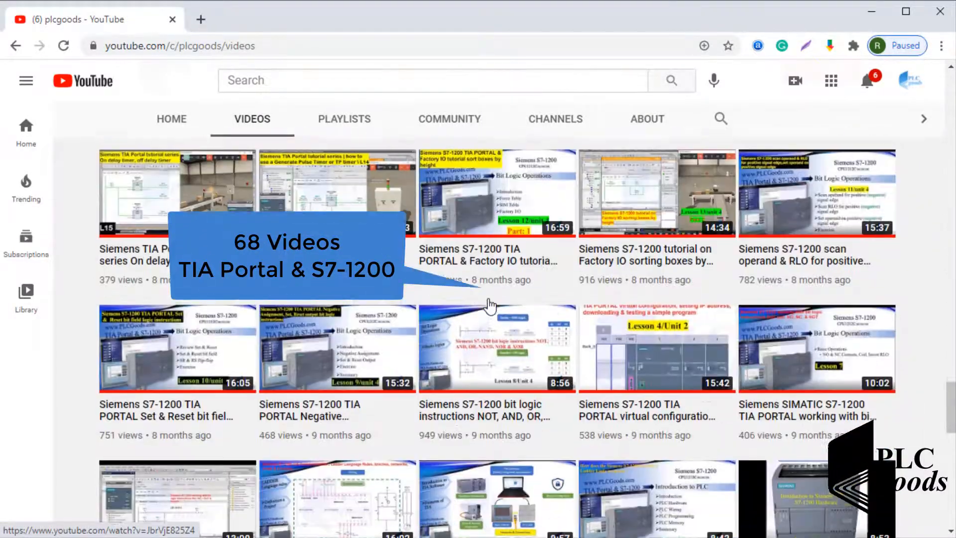
scroll("down", 3)
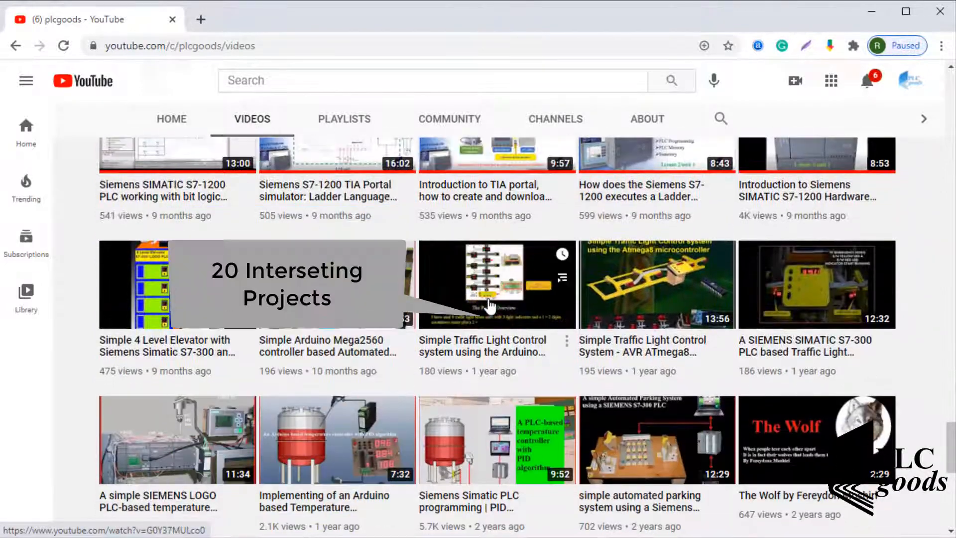
scroll("down", 3)
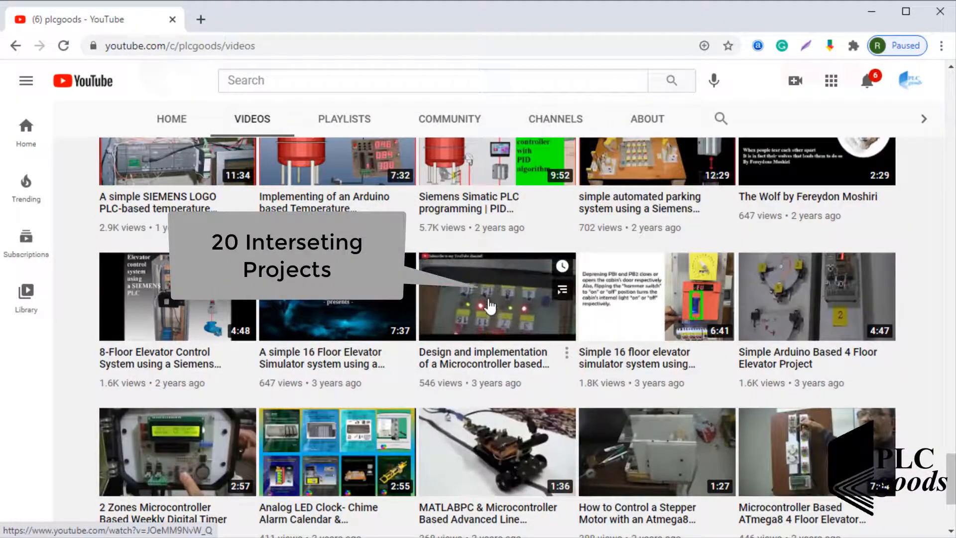
scroll("down", 3)
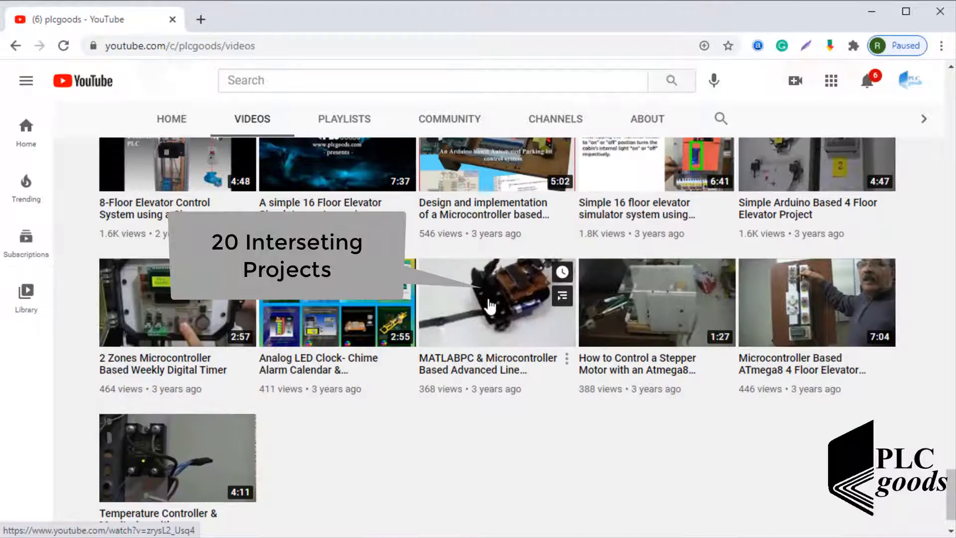
scroll("down", 3)
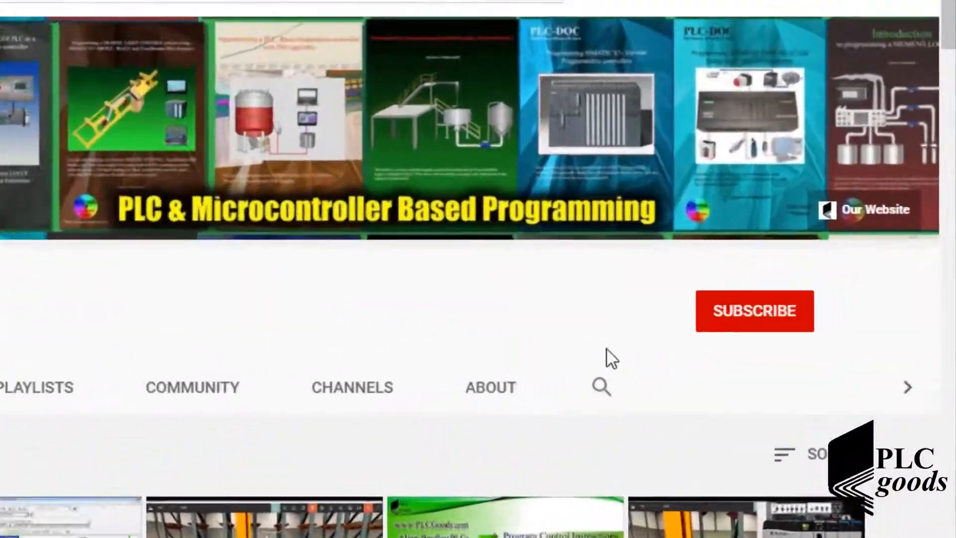
Subscribe to the plcgoods channel
left_click(754, 311)
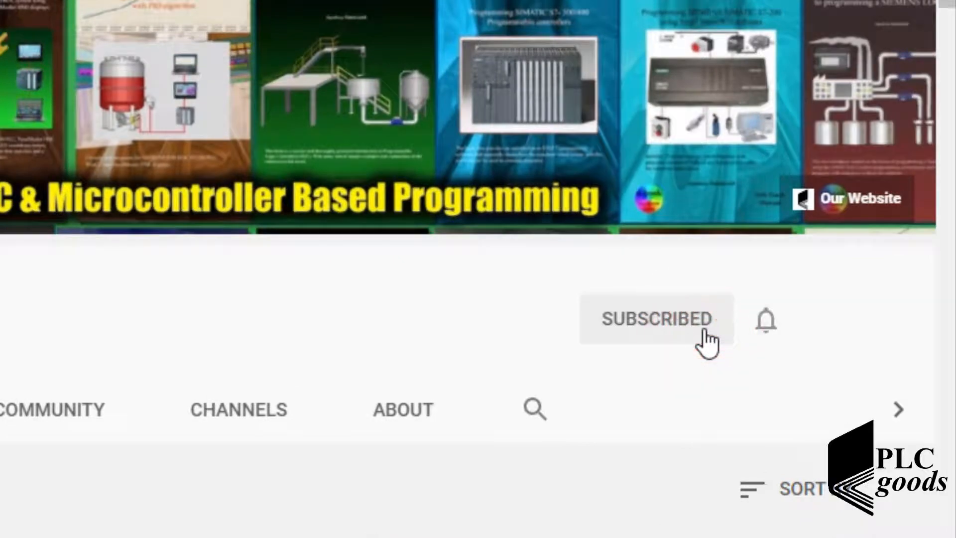
left_click(766, 319)
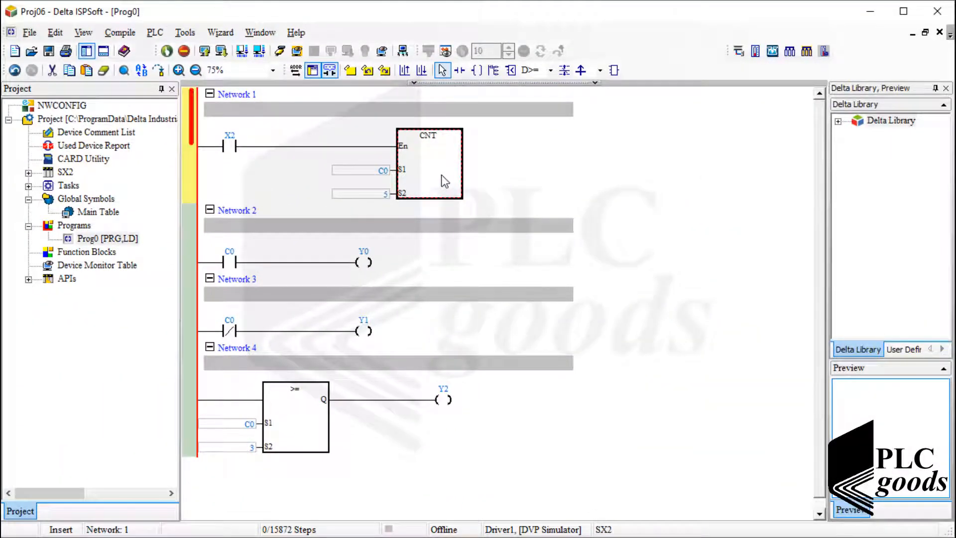
Bring up the PLC Instruction and Special Registers Reference from Help
left_click(295, 32)
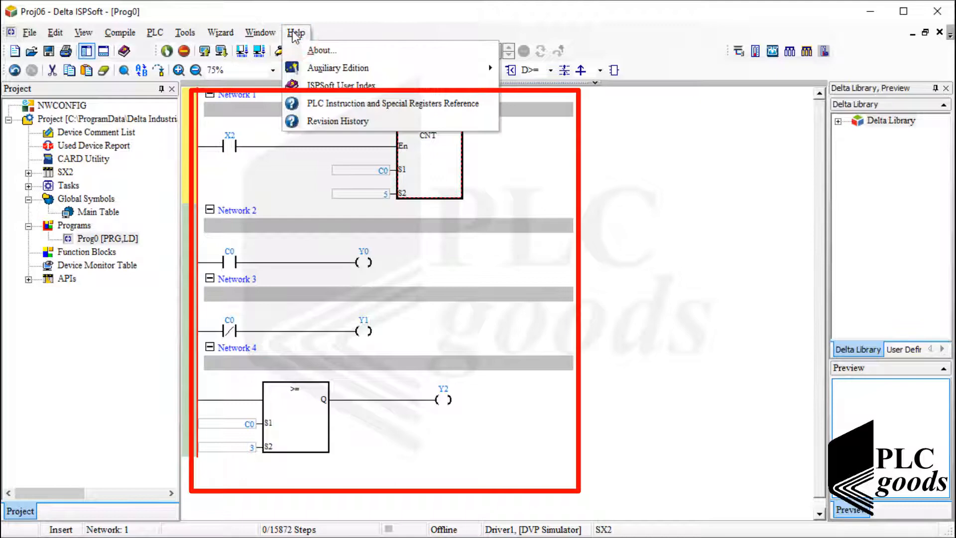
left_click(396, 104)
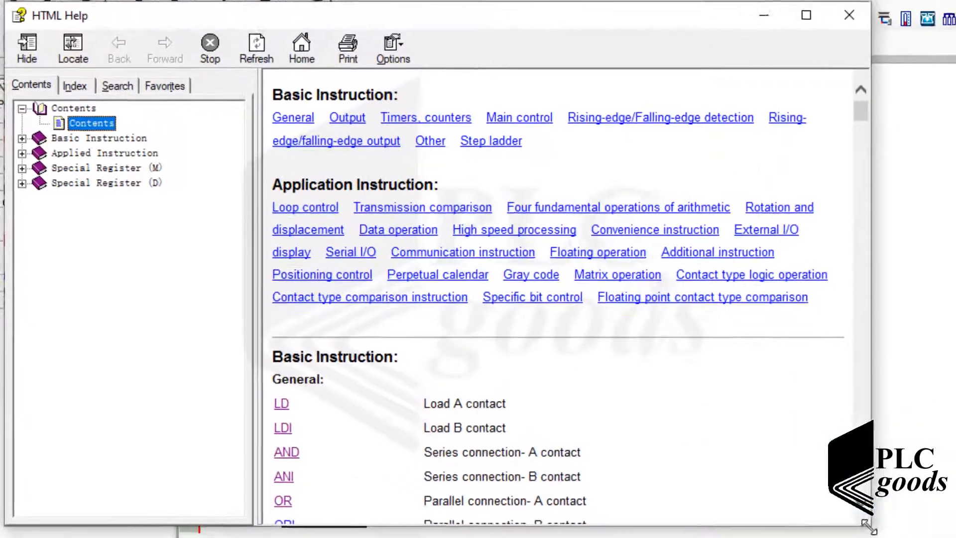
Consult the Device Range page for SA2/SX2 series, reaching the 32-bit counters C200~C223
left_click(93, 138)
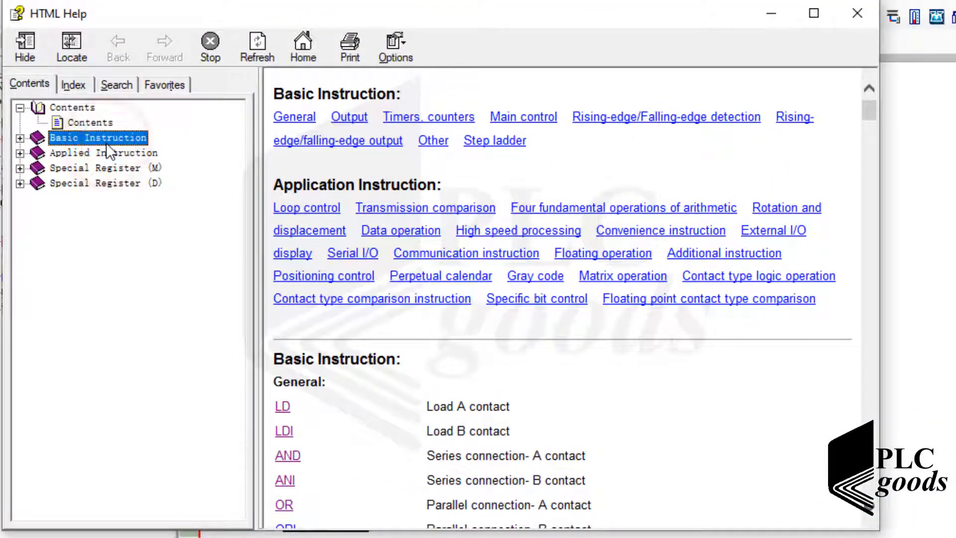
left_click(20, 137)
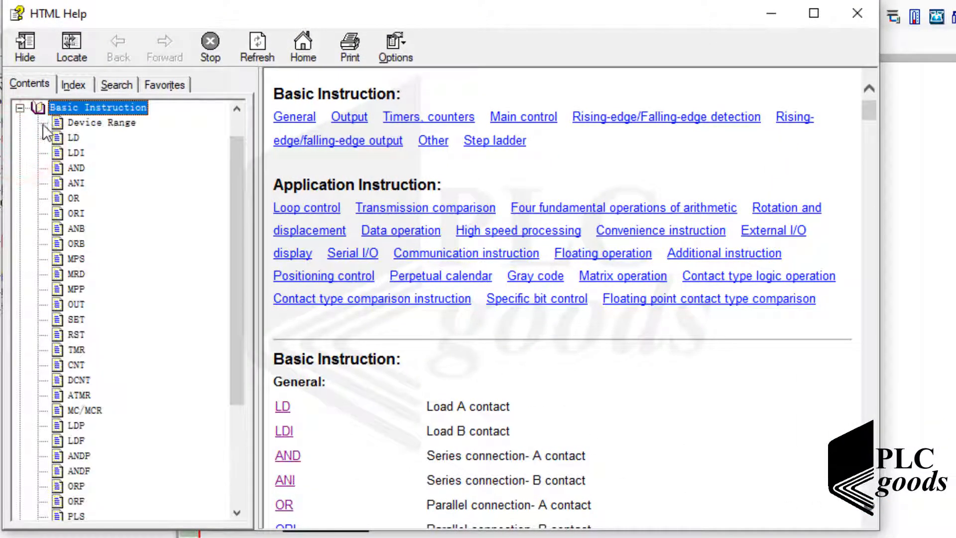
left_click(102, 124)
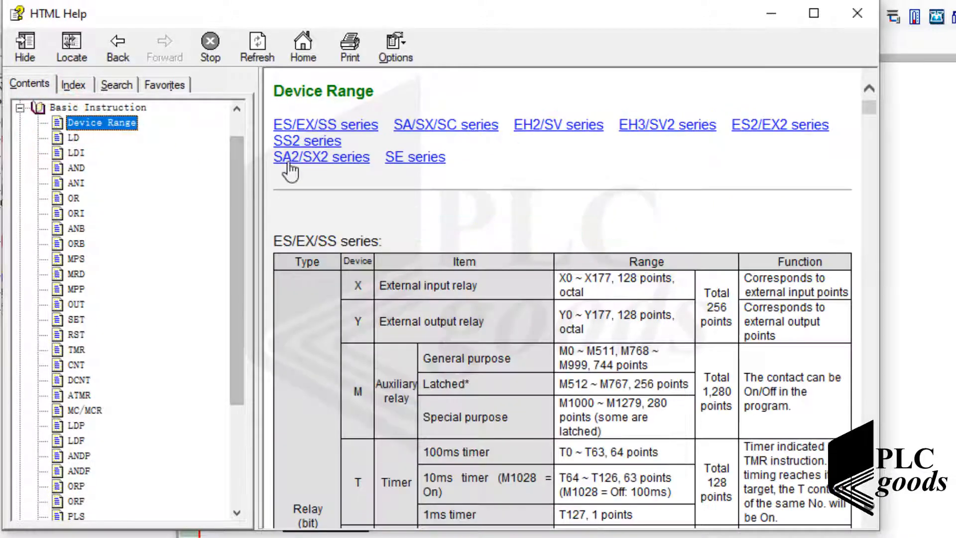
left_click(321, 157)
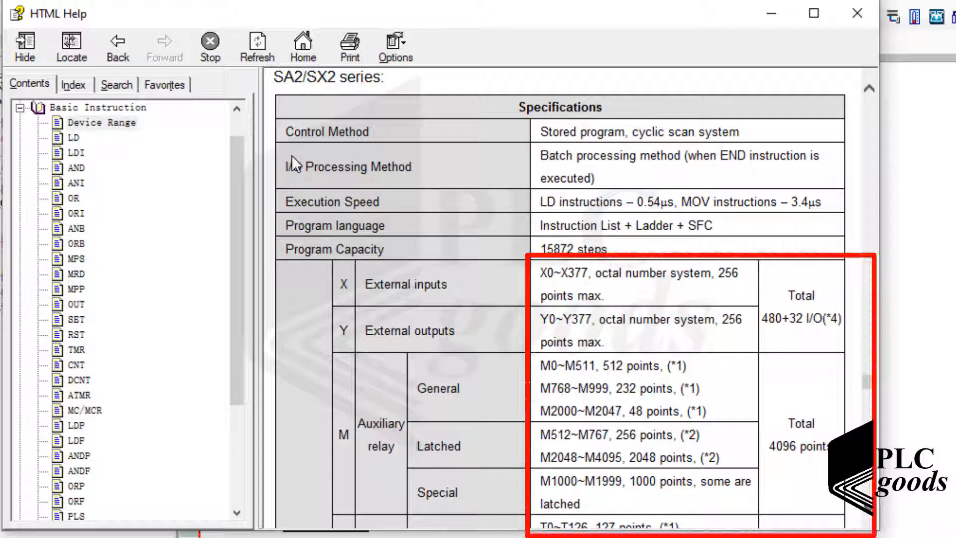
scroll("down", 3)
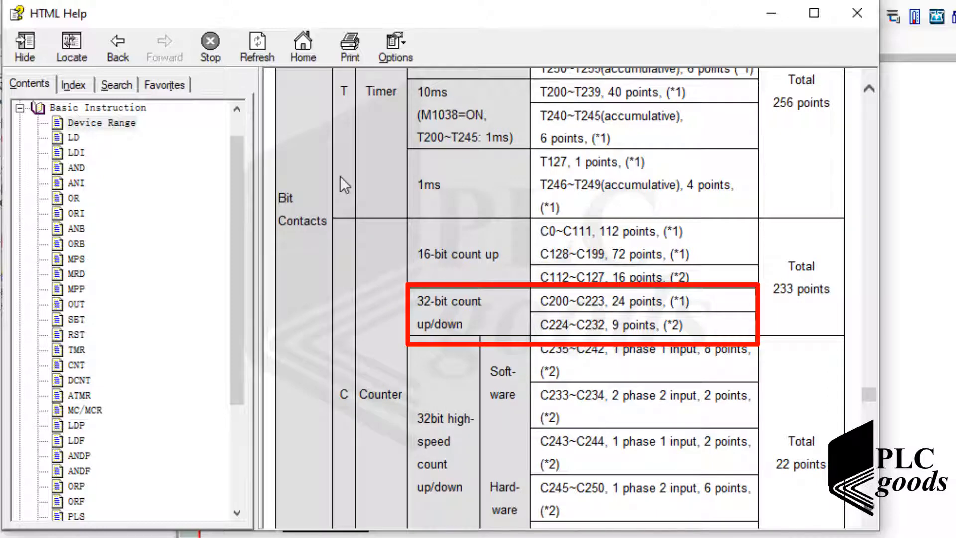
mouse_move(165, 320)
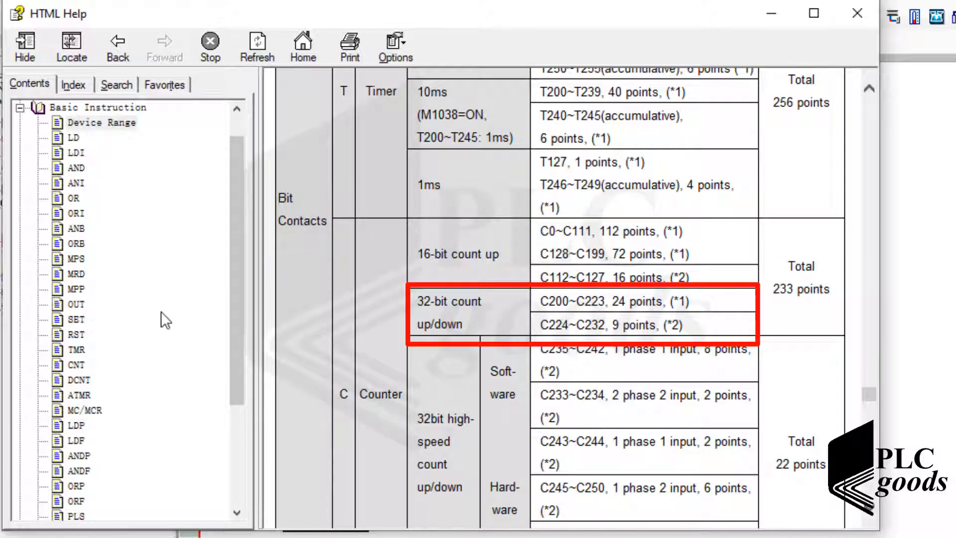
left_click(76, 381)
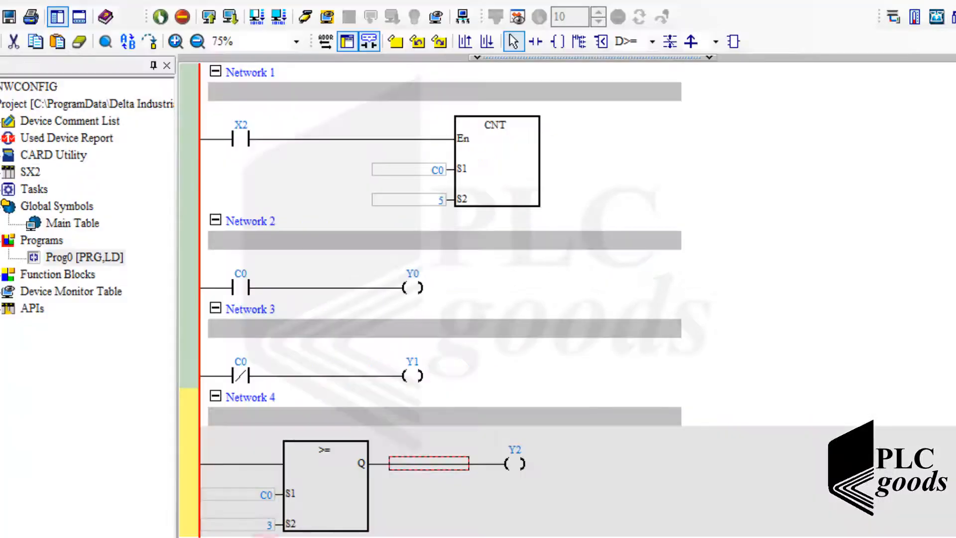
Change Network 1's counter to DCNT C201 with preset 5
left_click(474, 164)
type("DC")
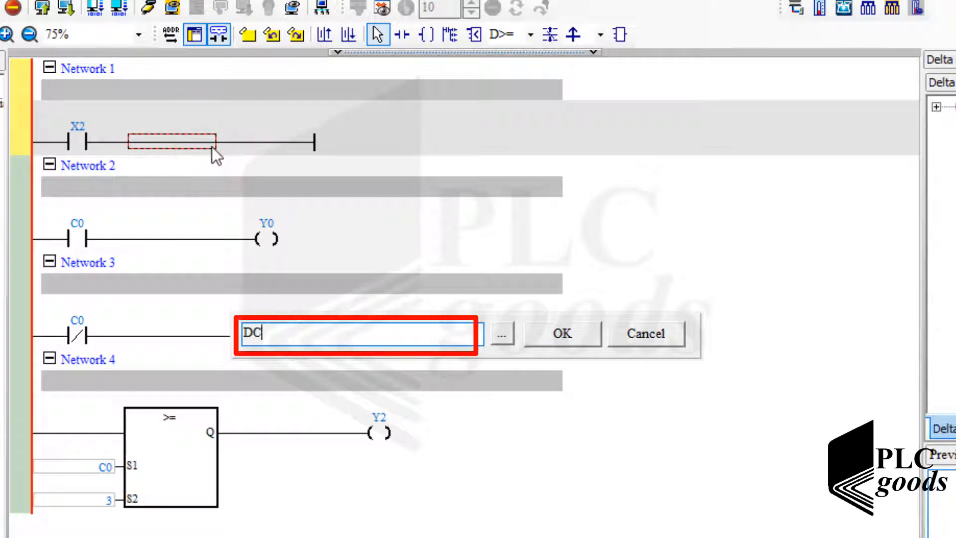
type("NT")
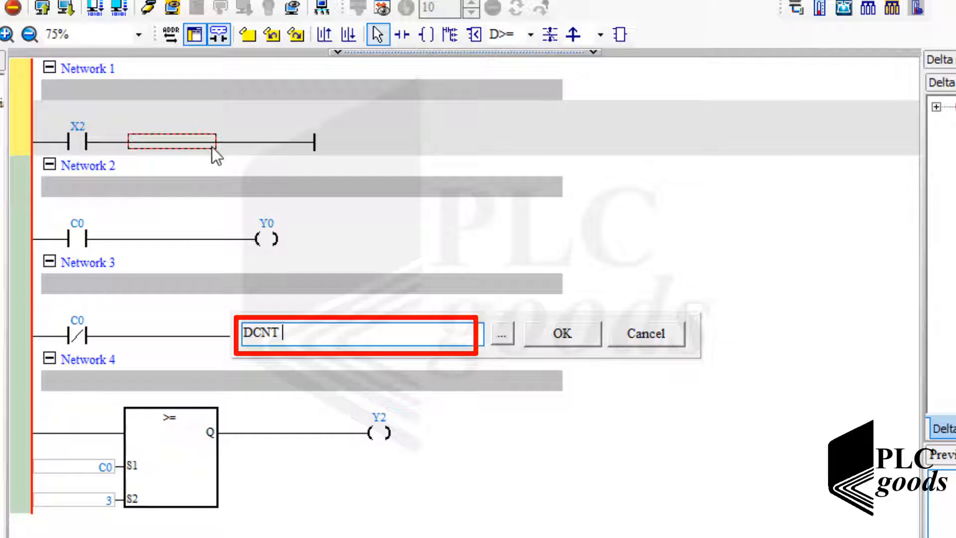
type("C201 5")
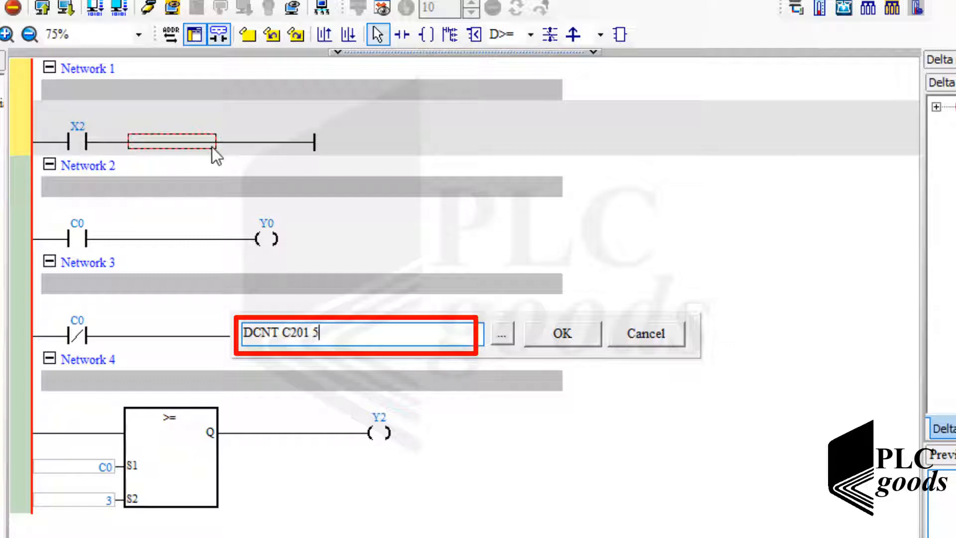
left_click(551, 334)
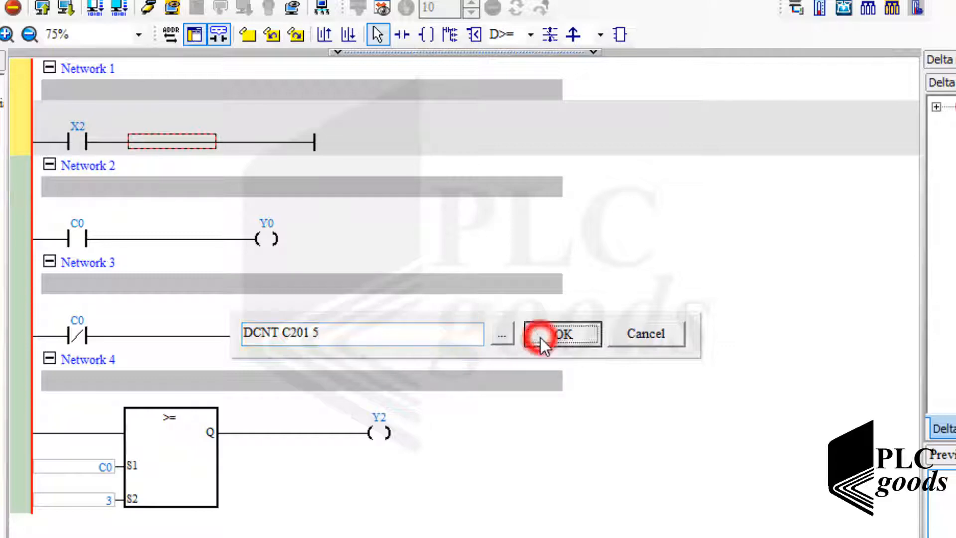
left_click(560, 335)
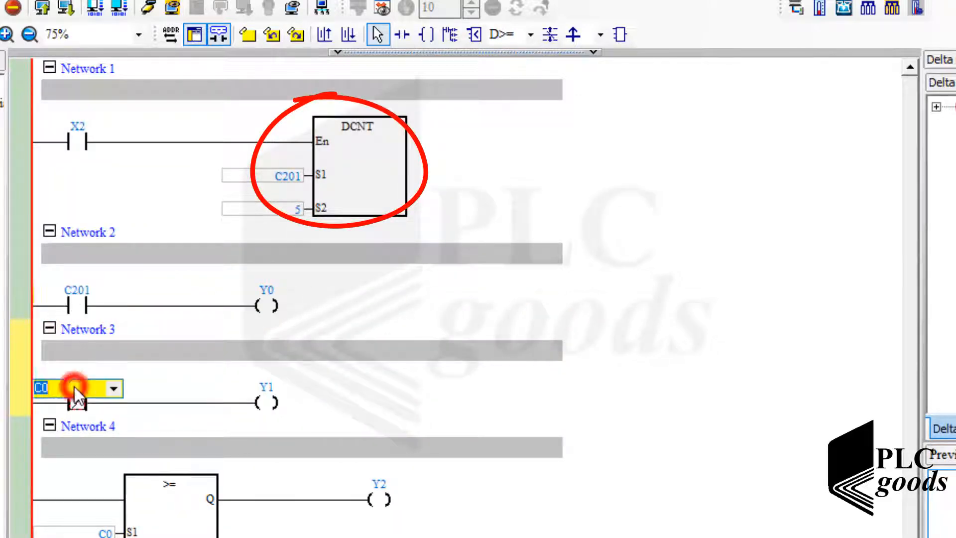
Retarget the remaining contacts and comparison from C0 to C201
type("C201")
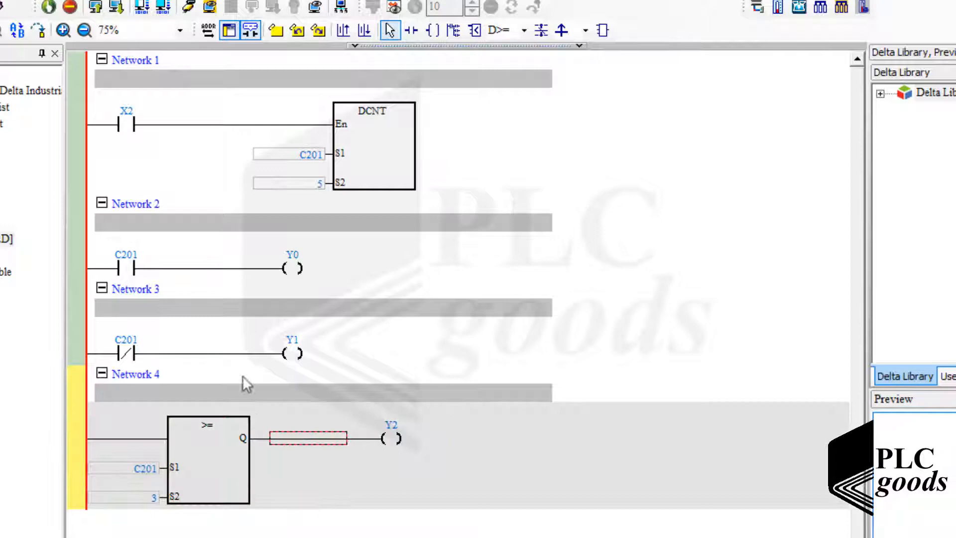
left_click(342, 31)
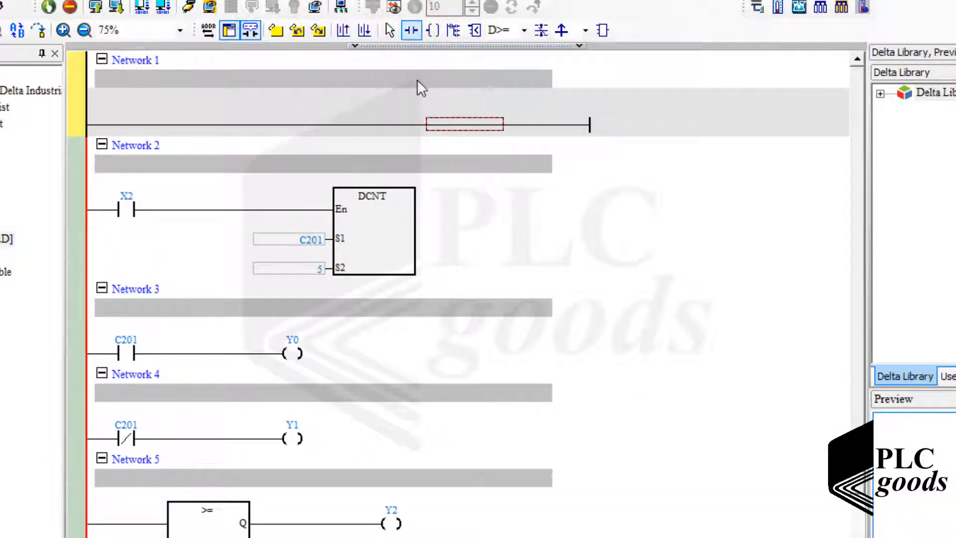
Build a new first rung with contact X0 driving coil M1201
left_click(430, 30)
type("M")
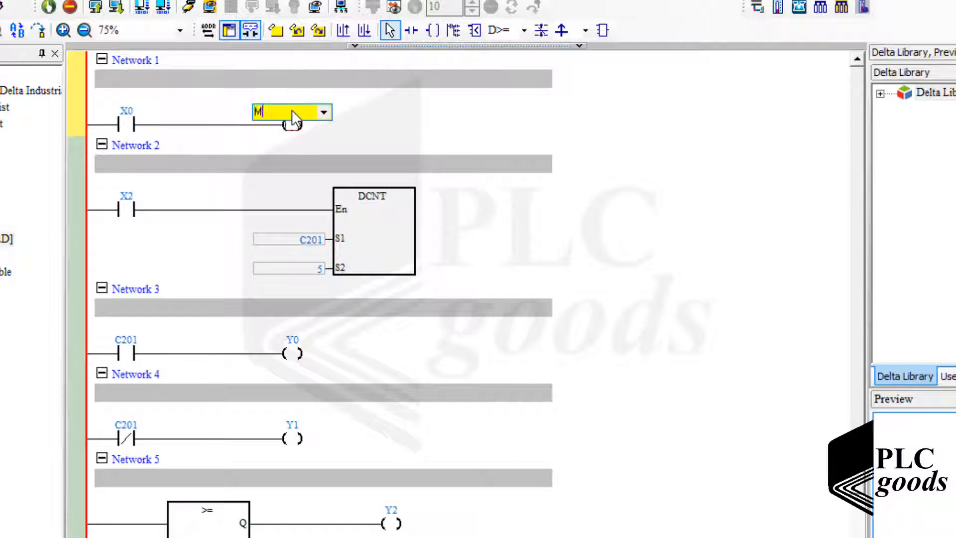
type("1201")
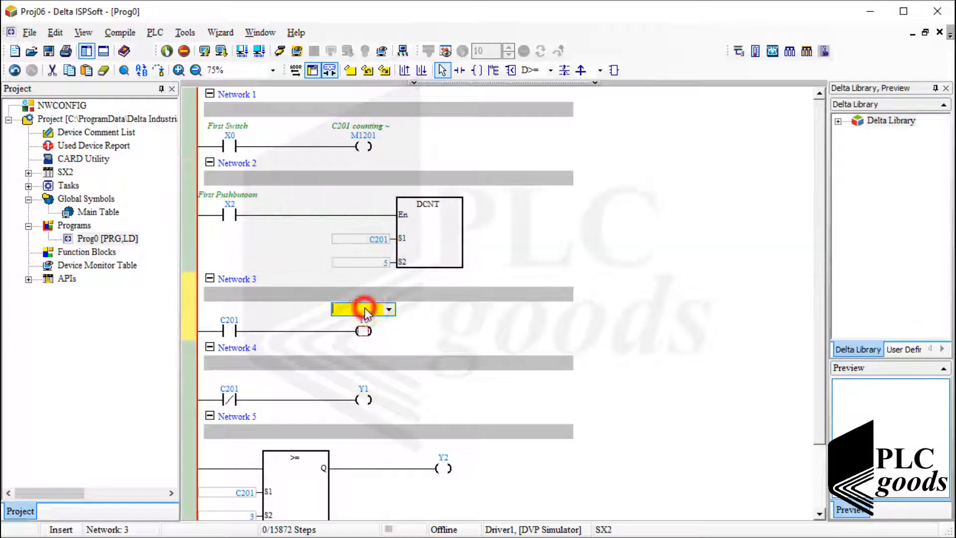
Comment the output coils as First LED and Second LED
type("First L")
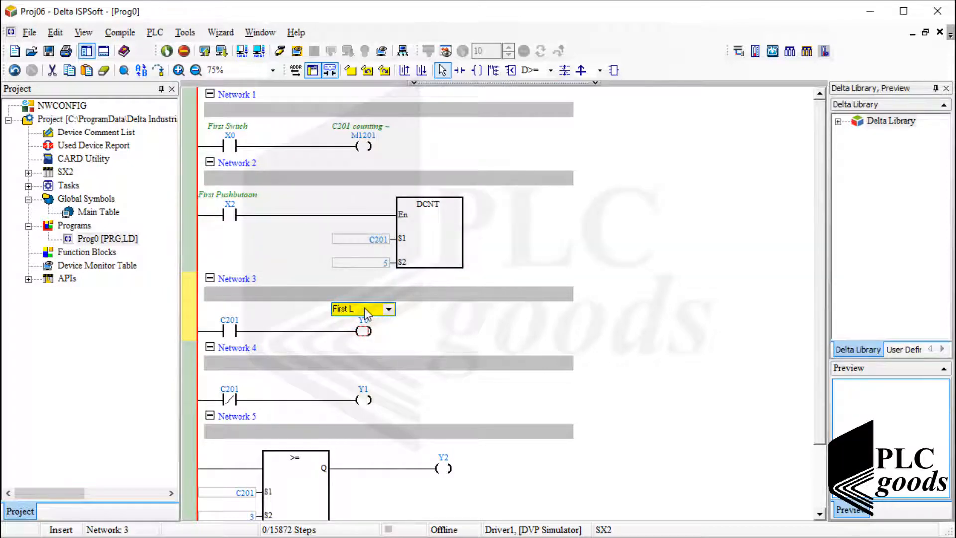
type("Seco")
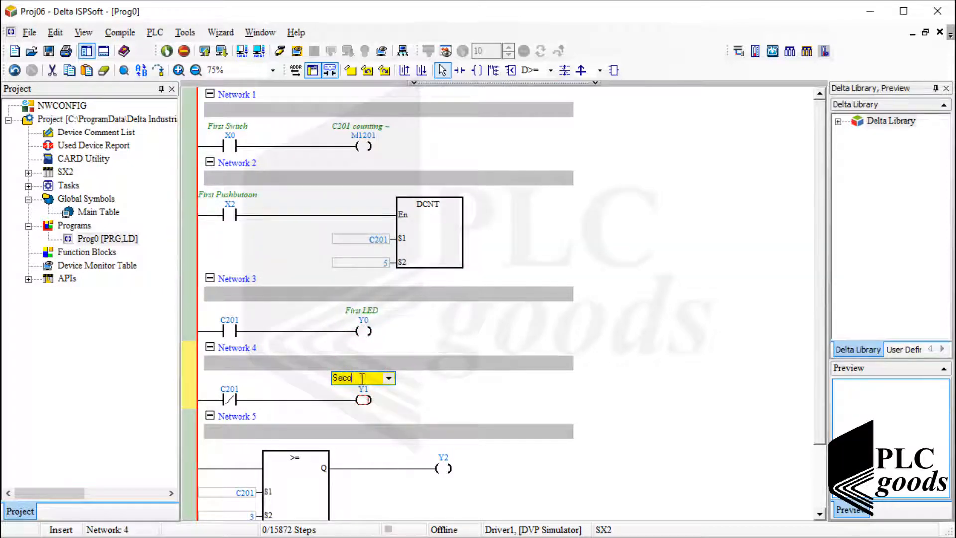
type("Second LED")
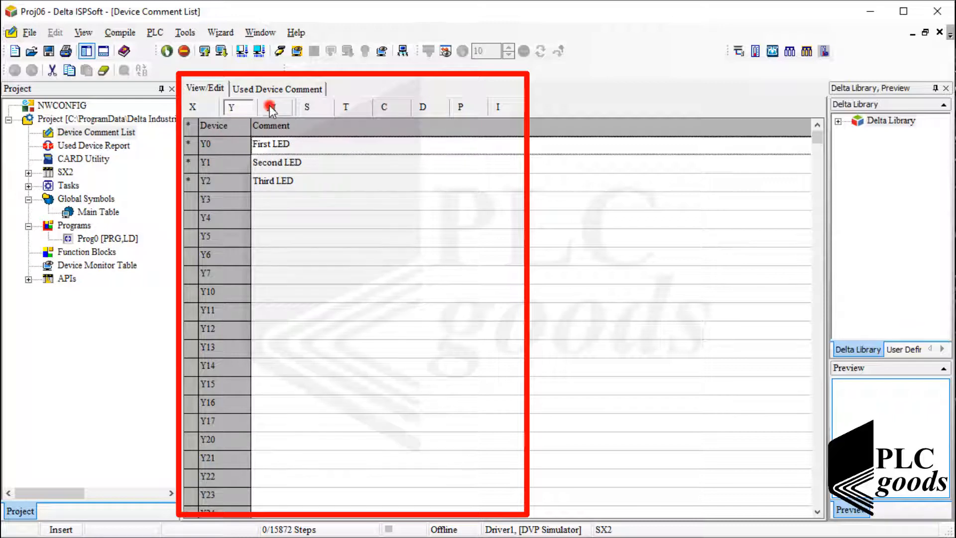
List the used device comments and locate M1201, the C201 counting mode flag
left_click(277, 87)
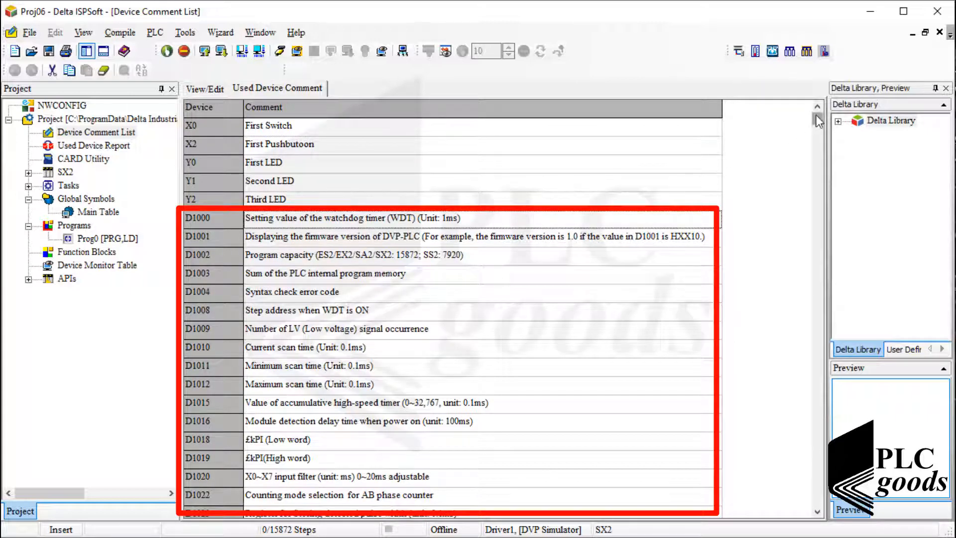
scroll("down", 3)
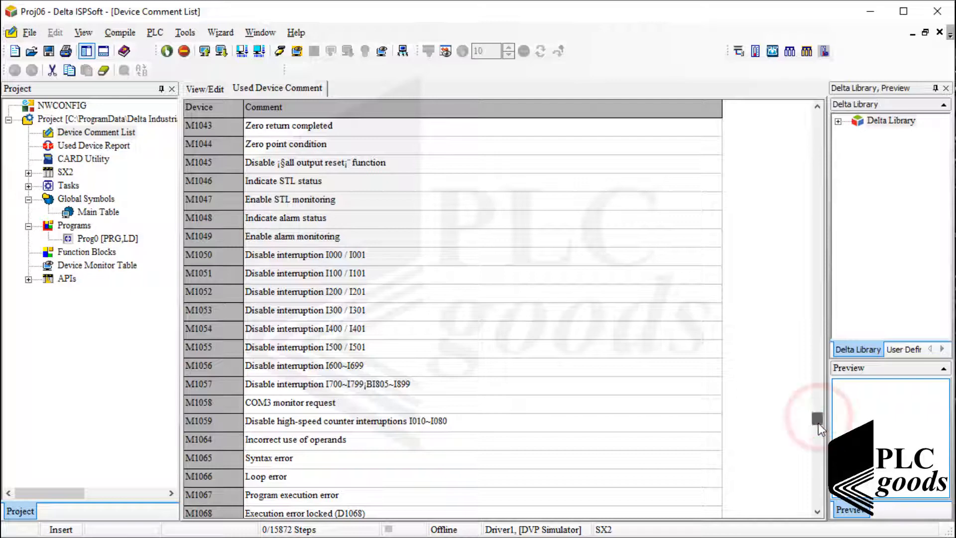
scroll("down", 3)
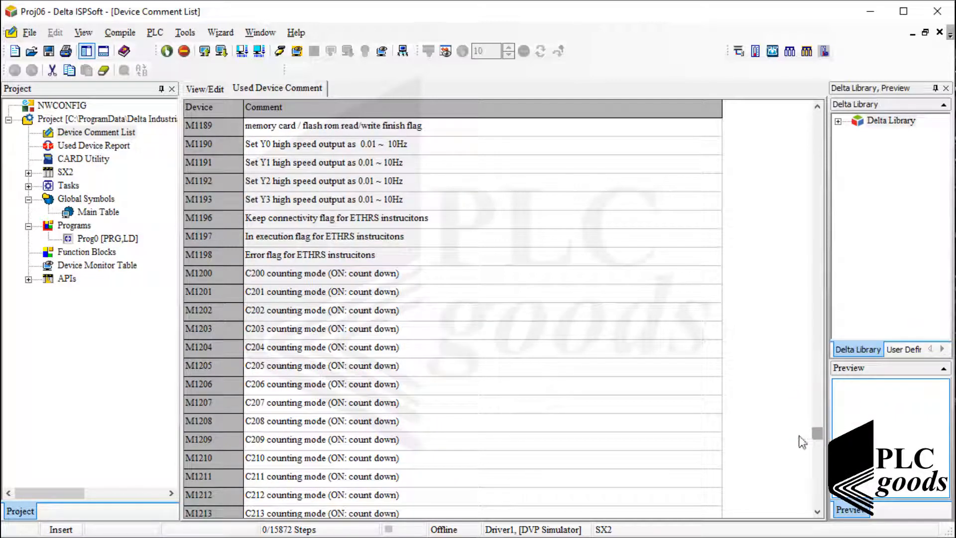
left_click(215, 292)
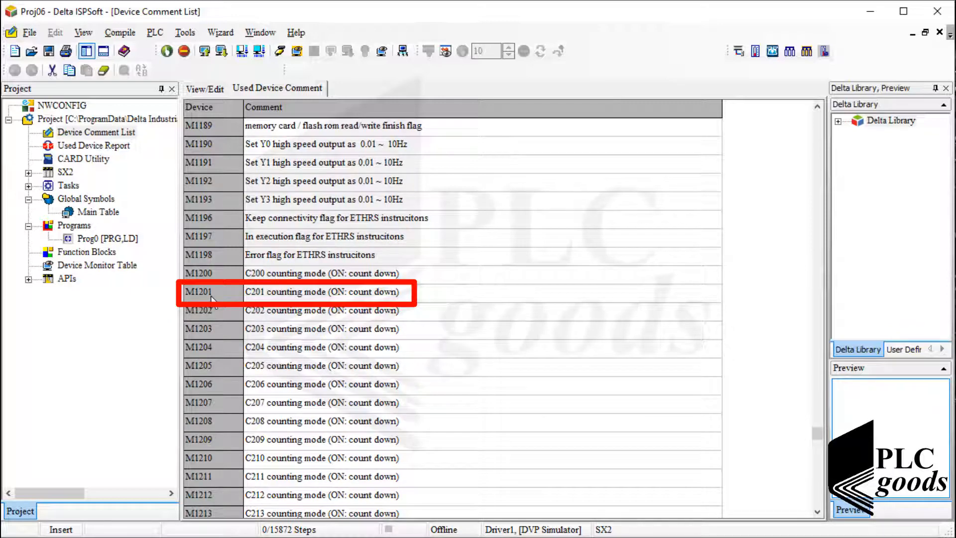
mouse_move(239, 296)
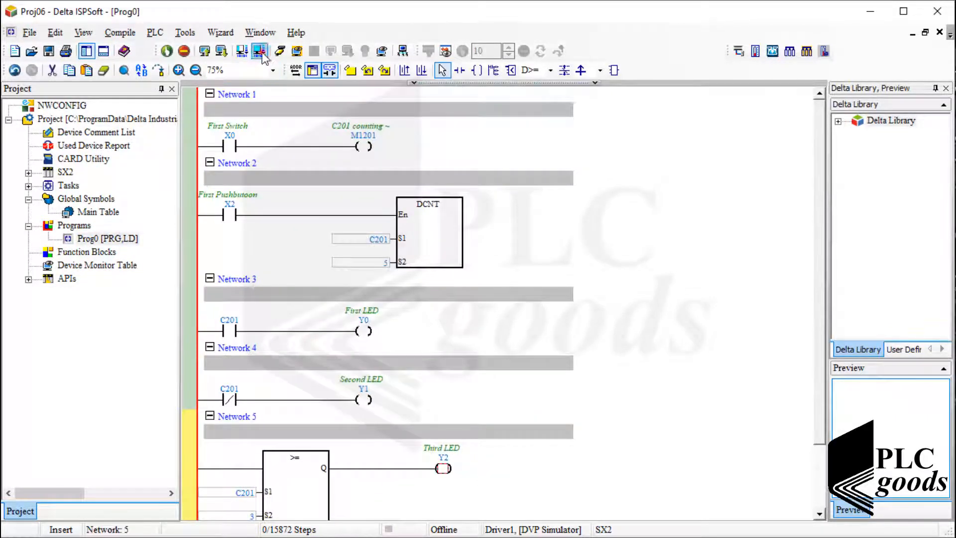
Compile the program and locate the flagged >= comparison in Network 5
left_click(257, 50)
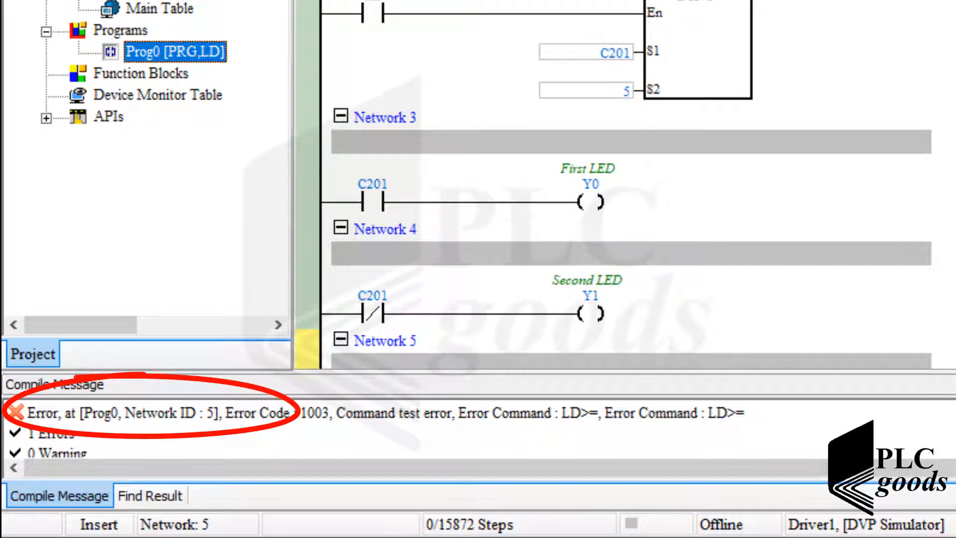
scroll("down", 3)
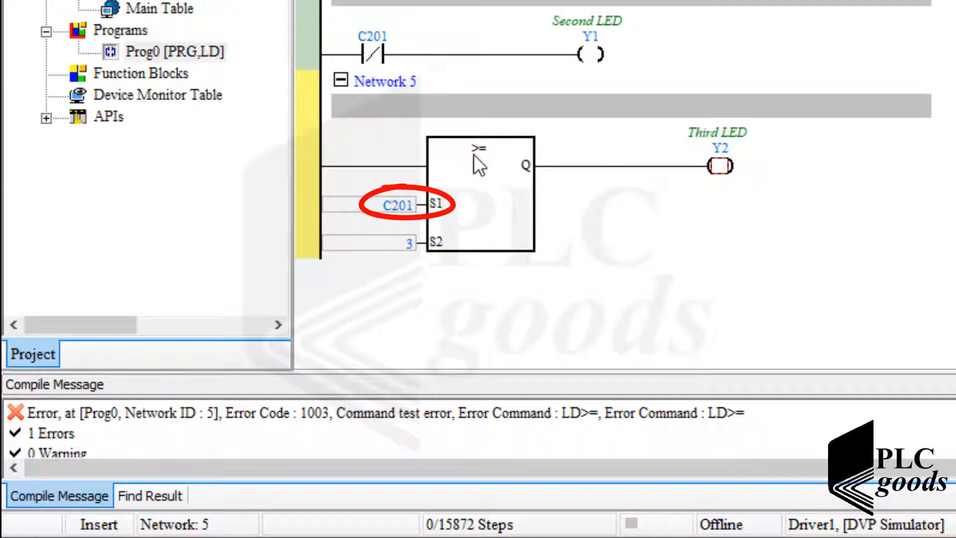
left_click(479, 163)
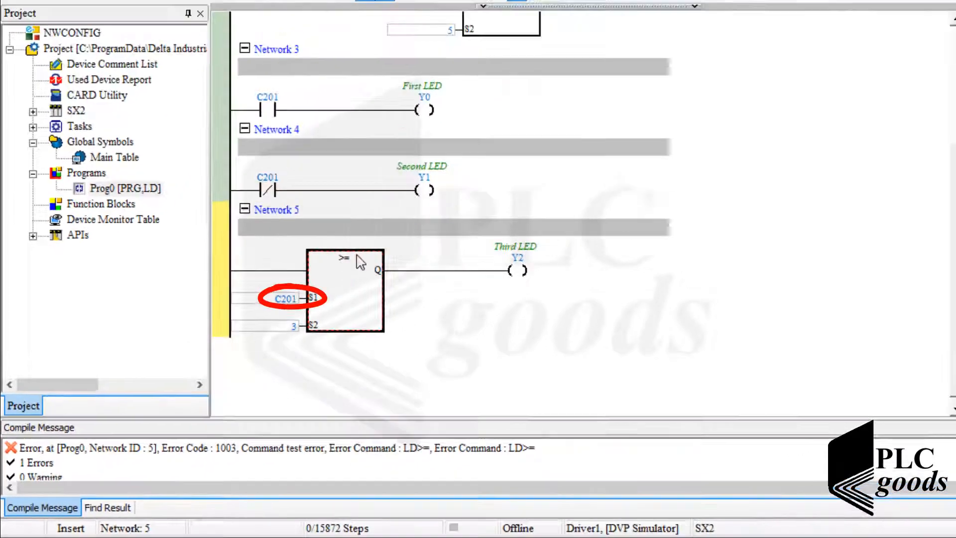
Replace it with a D>= double-word comparison of C201 against 3
left_click(553, 72)
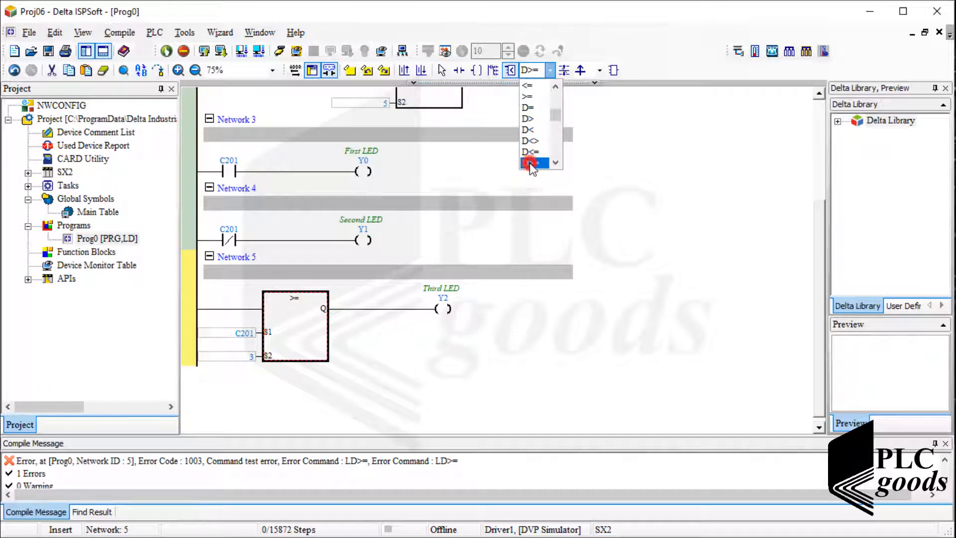
left_click(533, 163)
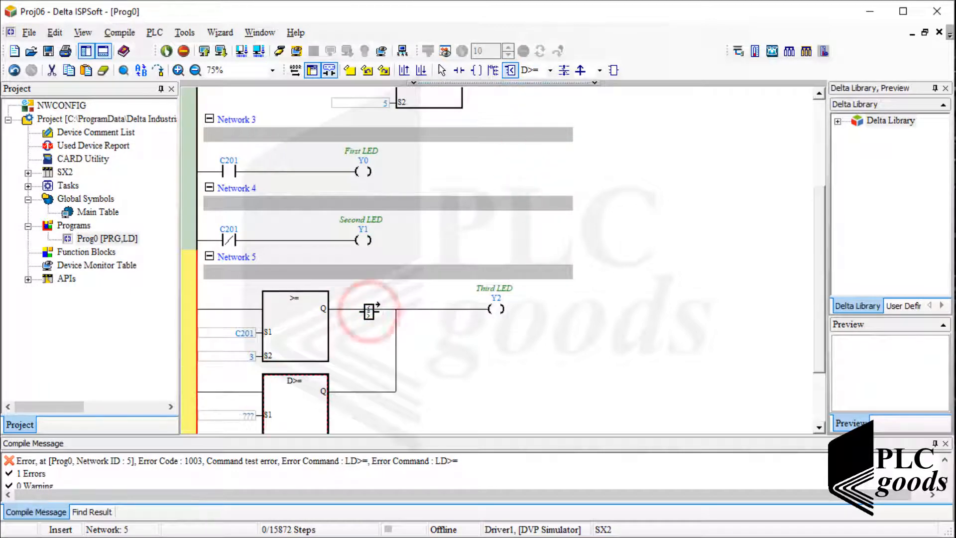
scroll("down", 3)
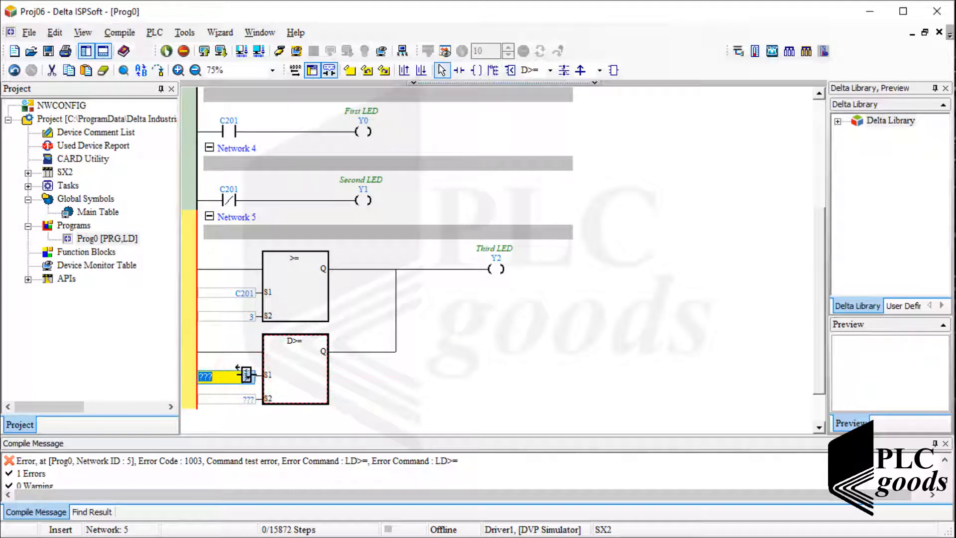
type("C201")
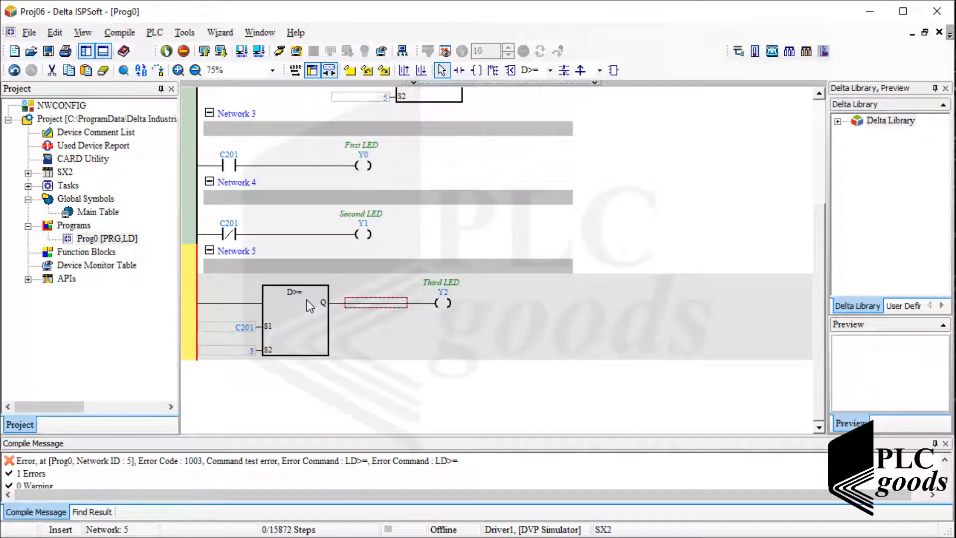
Recompile the corrected ladder program with 0 errors
left_click(255, 52)
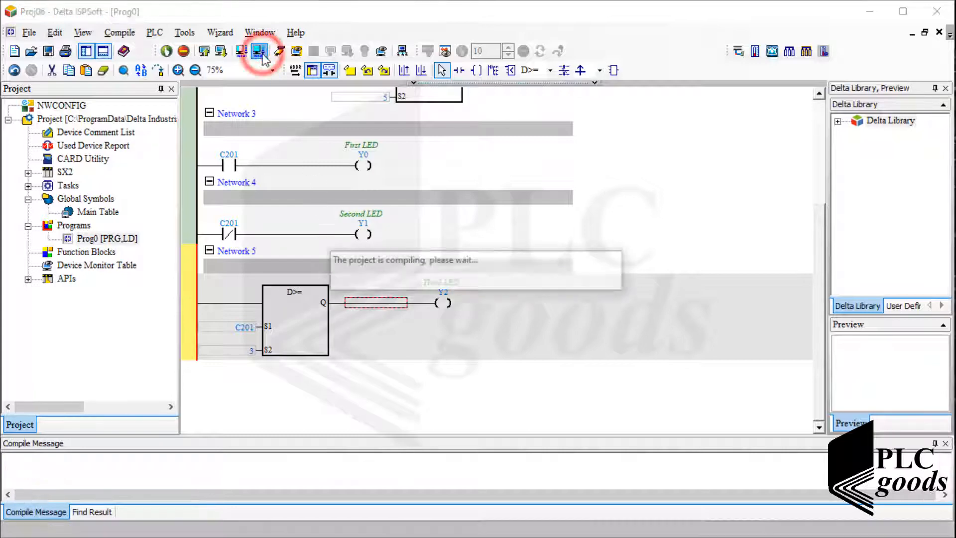
left_click(257, 51)
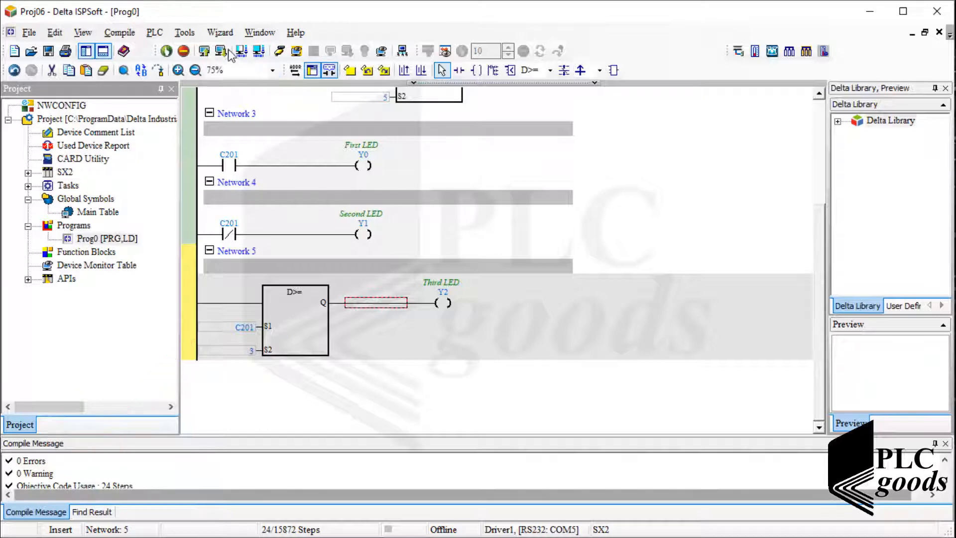
left_click(217, 52)
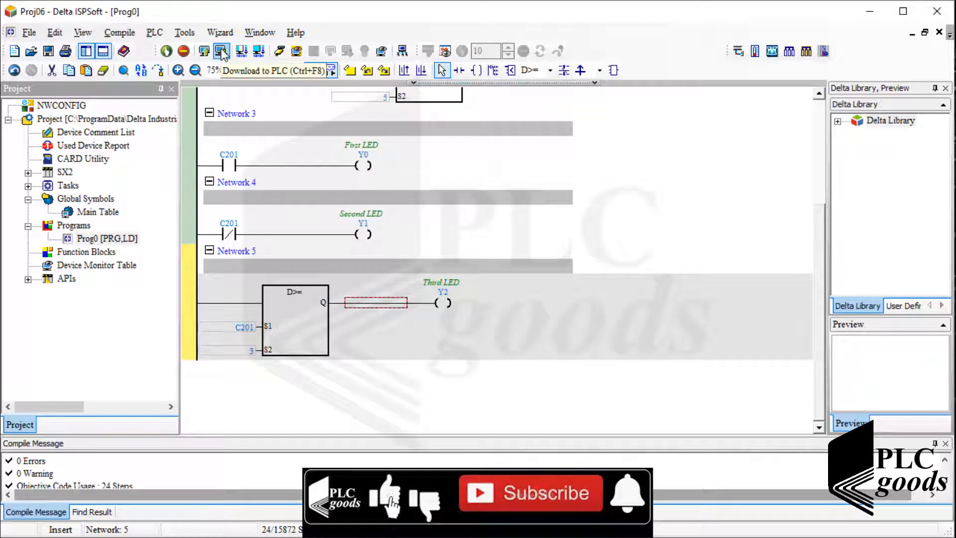
Download the program to the PLC, transferring all items to 100%
left_click(219, 51)
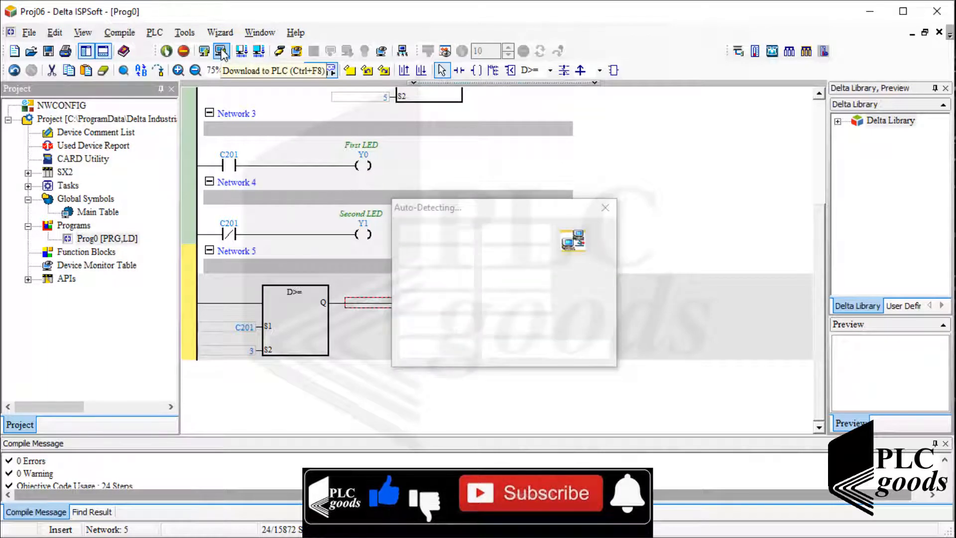
left_click(605, 207)
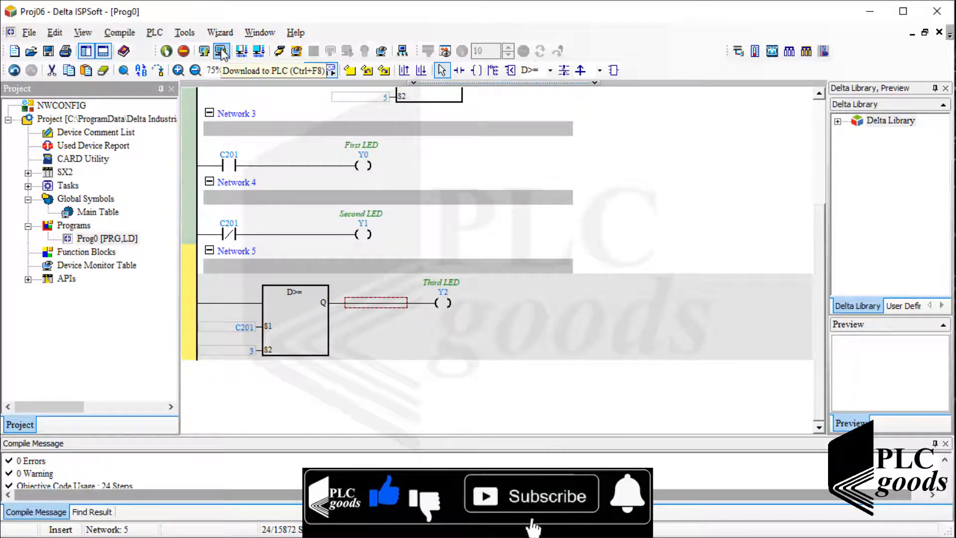
left_click(219, 49)
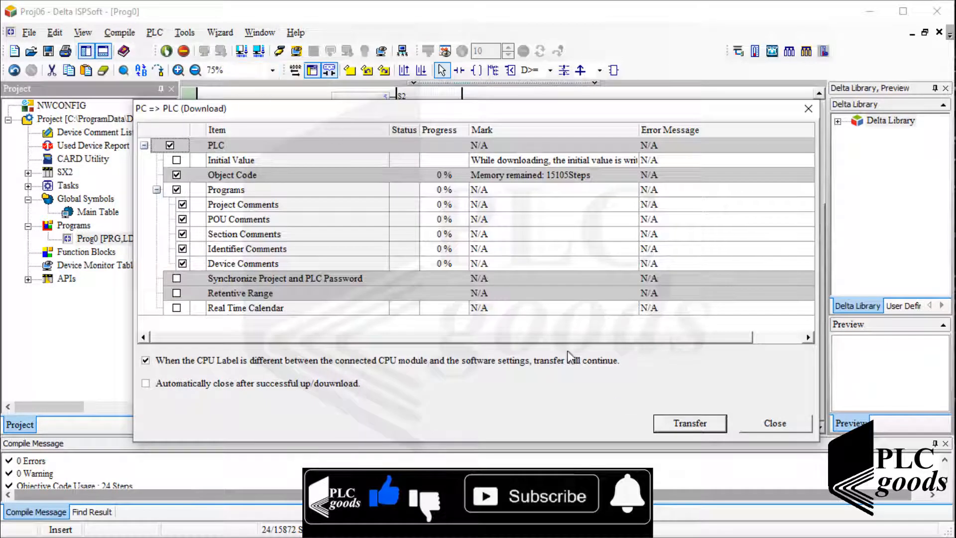
left_click(689, 423)
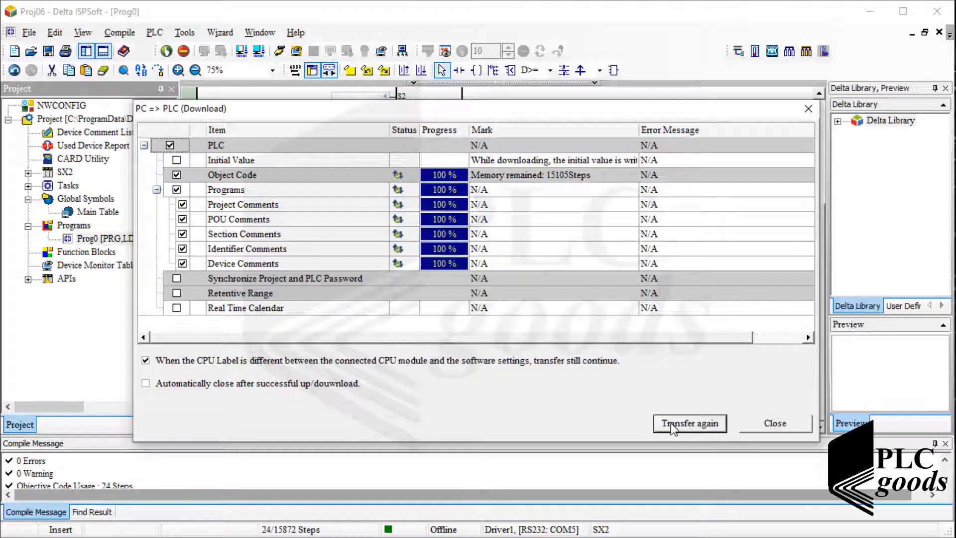
left_click(774, 423)
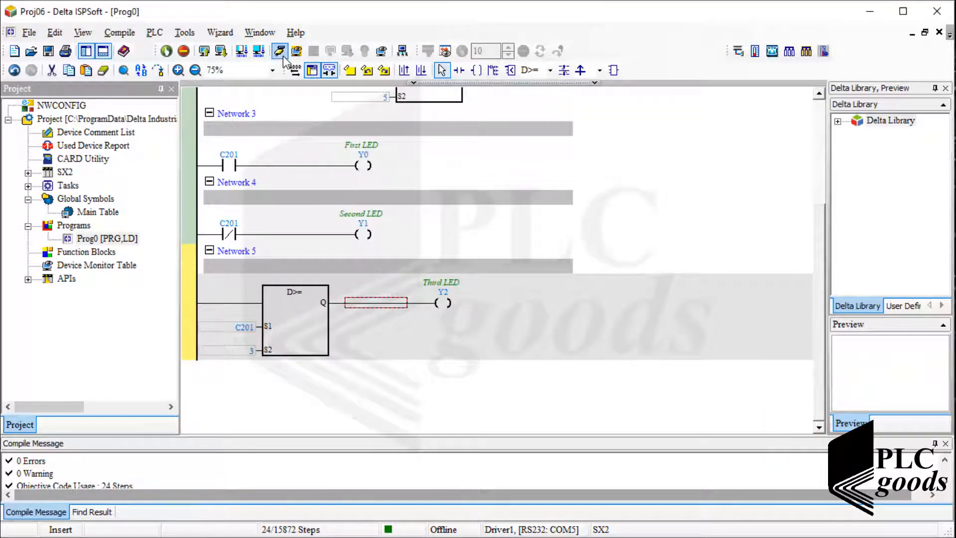
mouse_move(280, 51)
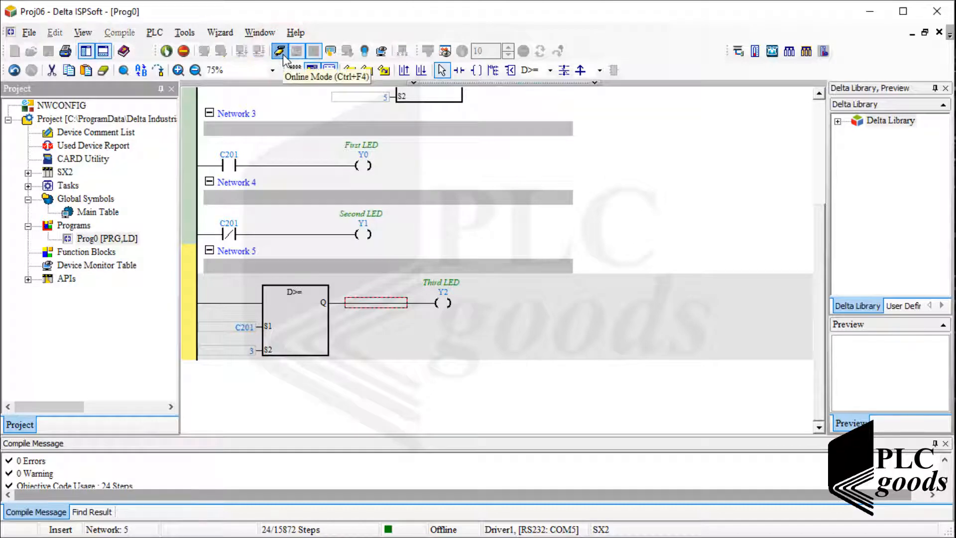
Go online to monitor the ladder and switch the PLC into run mode
left_click(282, 51)
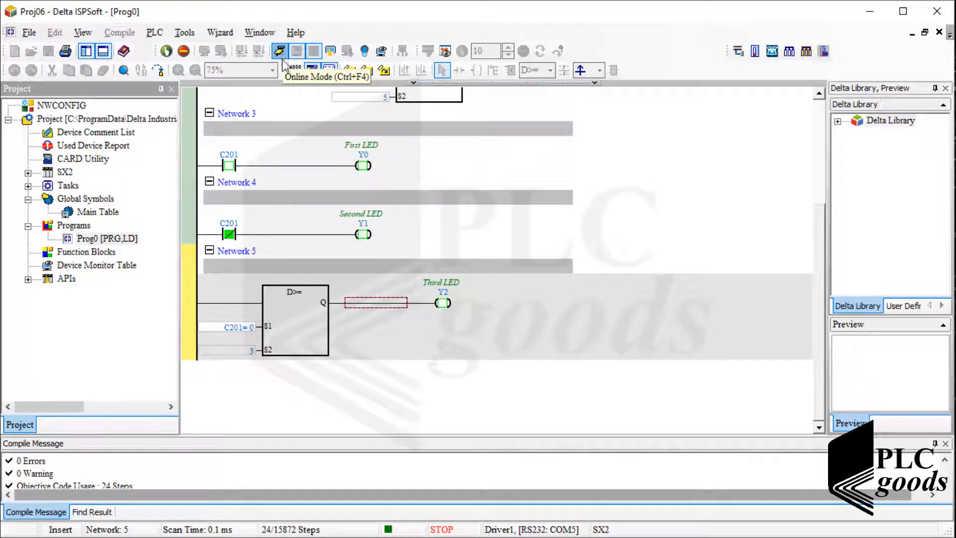
scroll("up", 3)
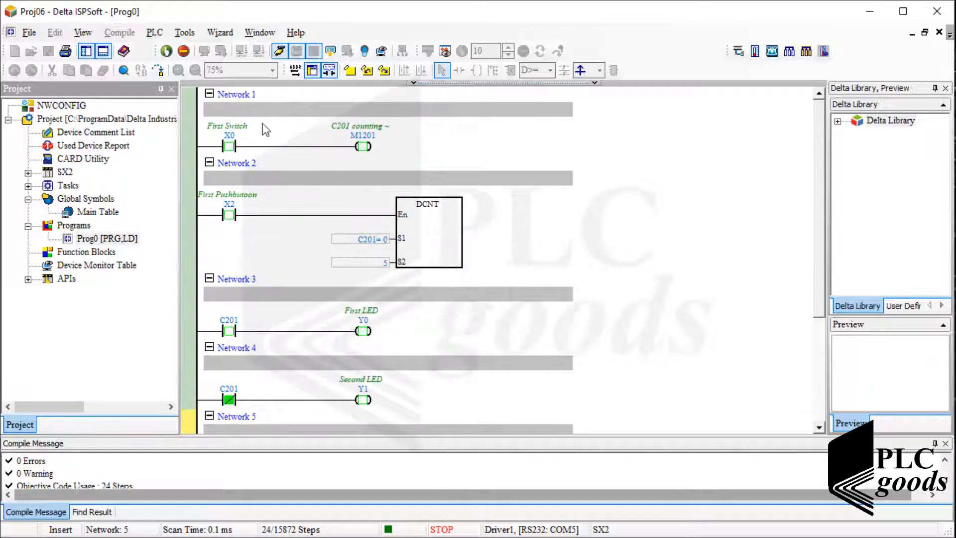
left_click(163, 50)
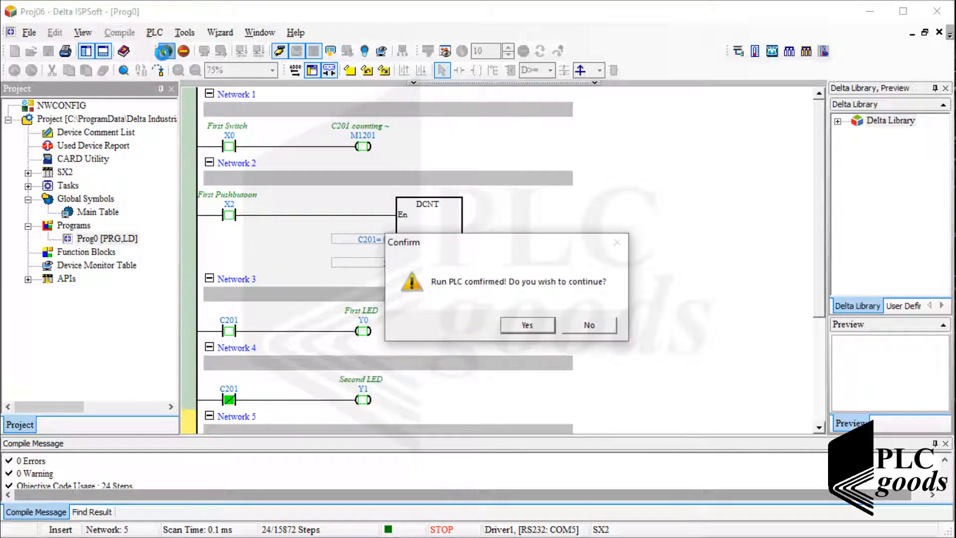
left_click(518, 326)
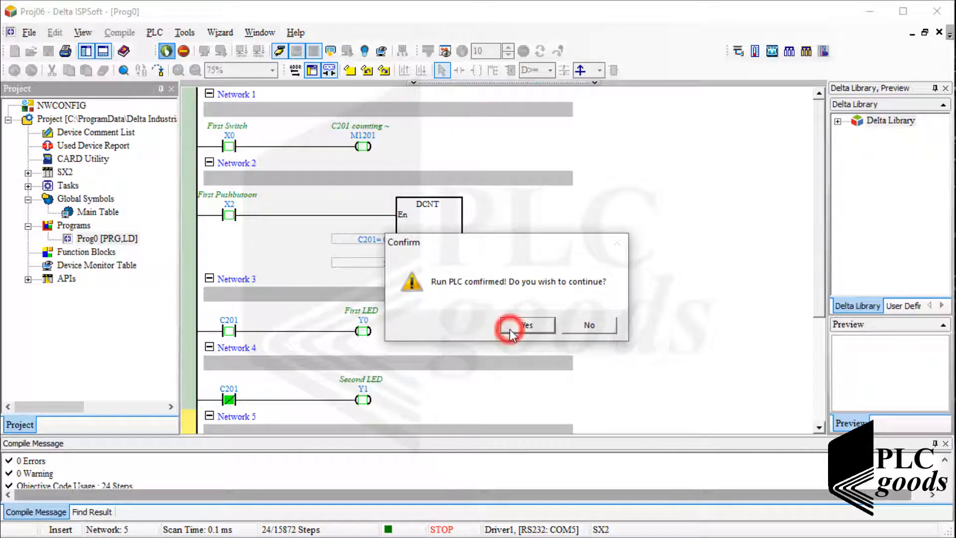
left_click(526, 325)
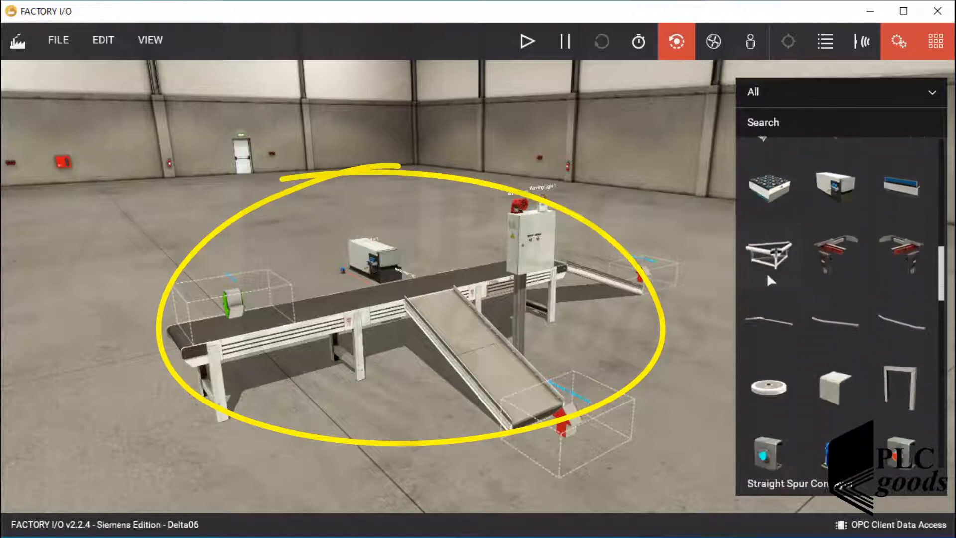
Zoom in on the Factory I/O conveyor scene to inspect the sensor, pusher and control box
scroll("down", 3)
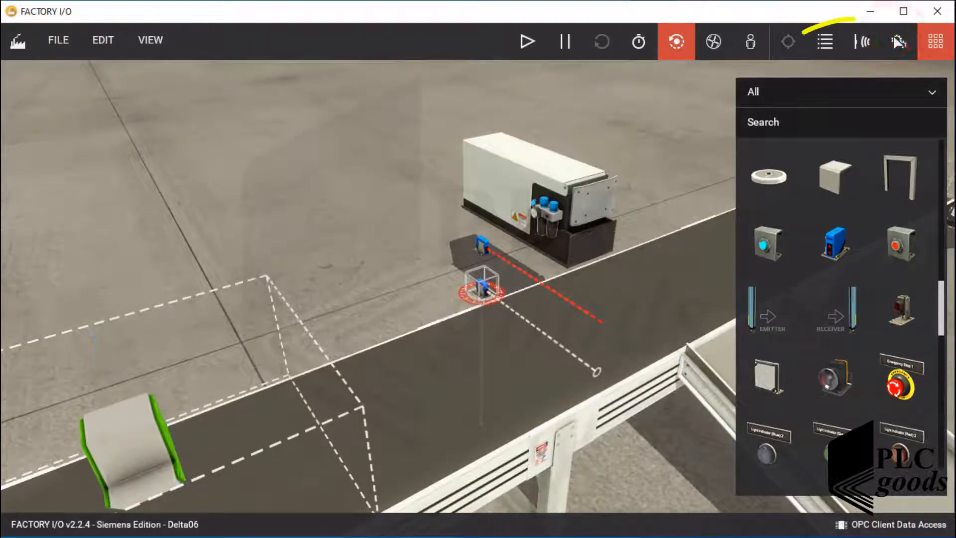
left_click(862, 42)
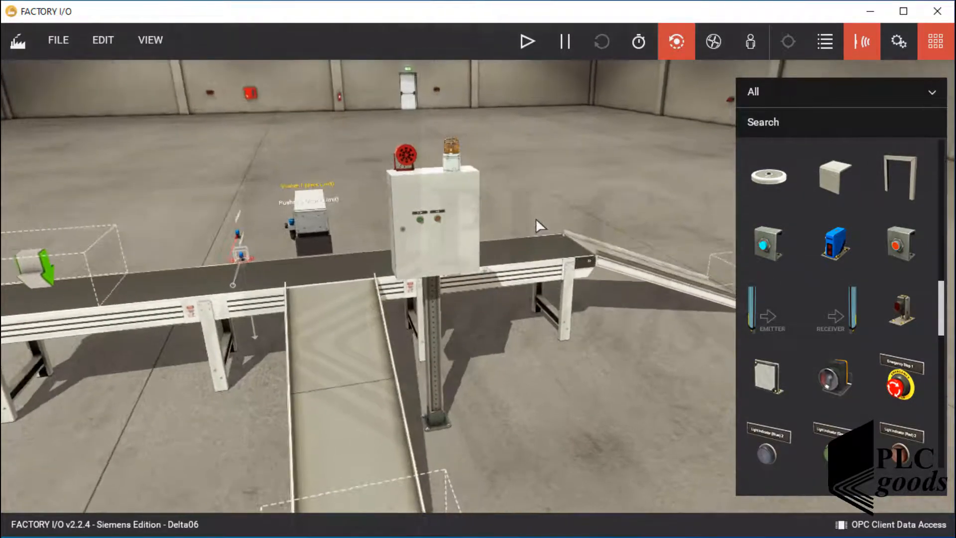
Set Digital Display 1's configuration to Integer instead of [0, 10] V
scroll("down", 3)
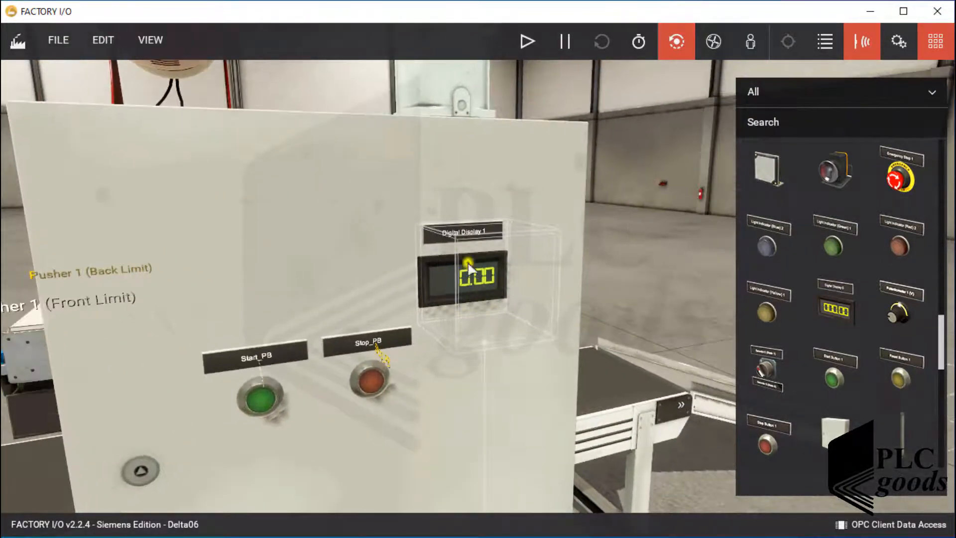
right_click(470, 275)
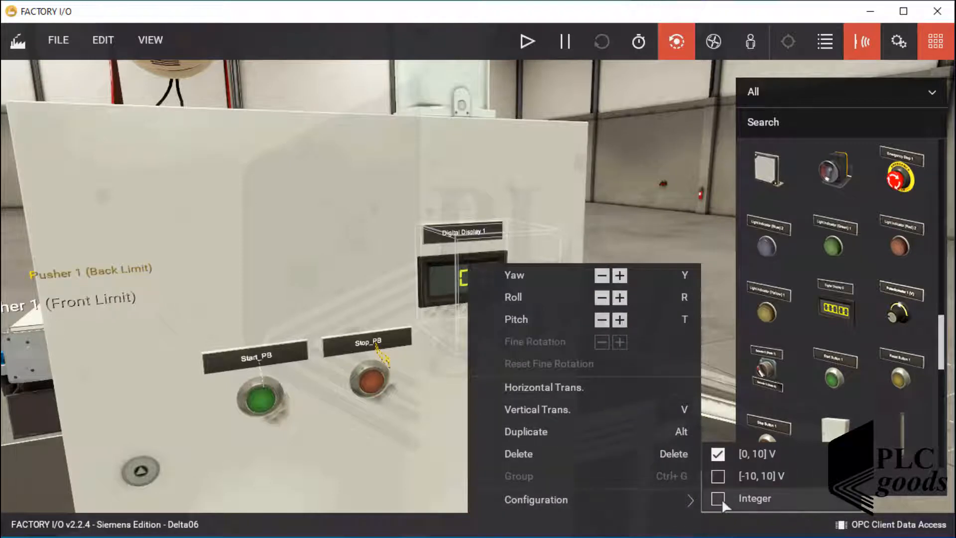
left_click(715, 498)
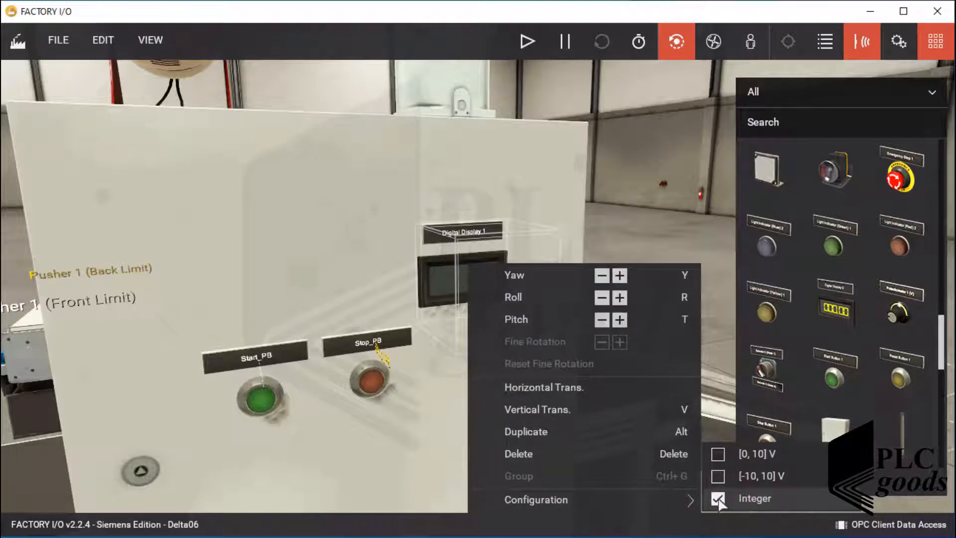
mouse_move(466, 448)
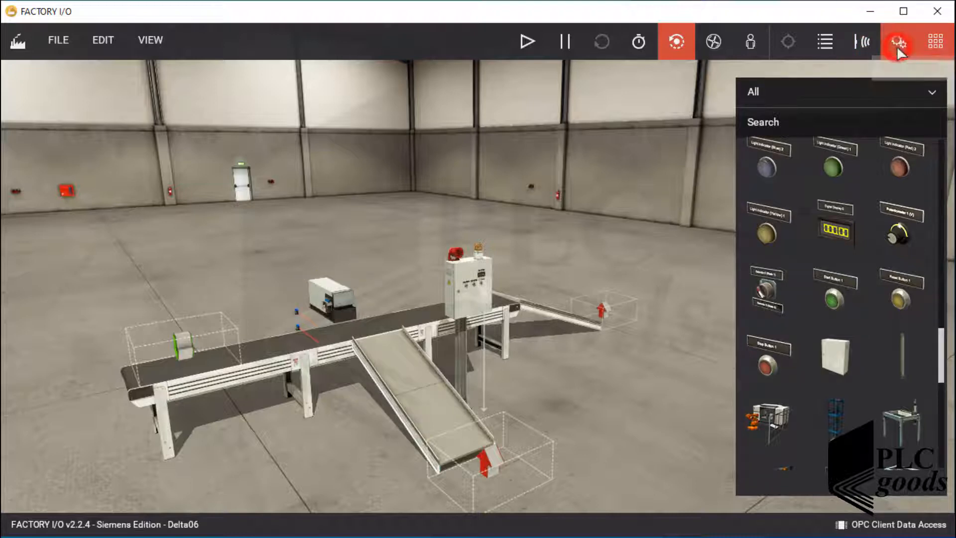
Release the forced states on Remover 1, Remover 2 and Emitter 1 so none are overridden
left_click(863, 41)
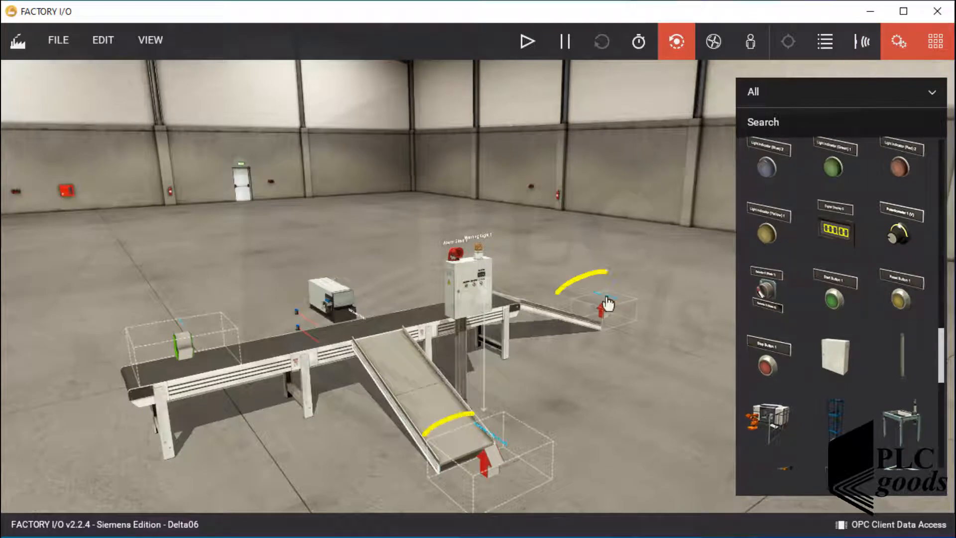
left_click(600, 311)
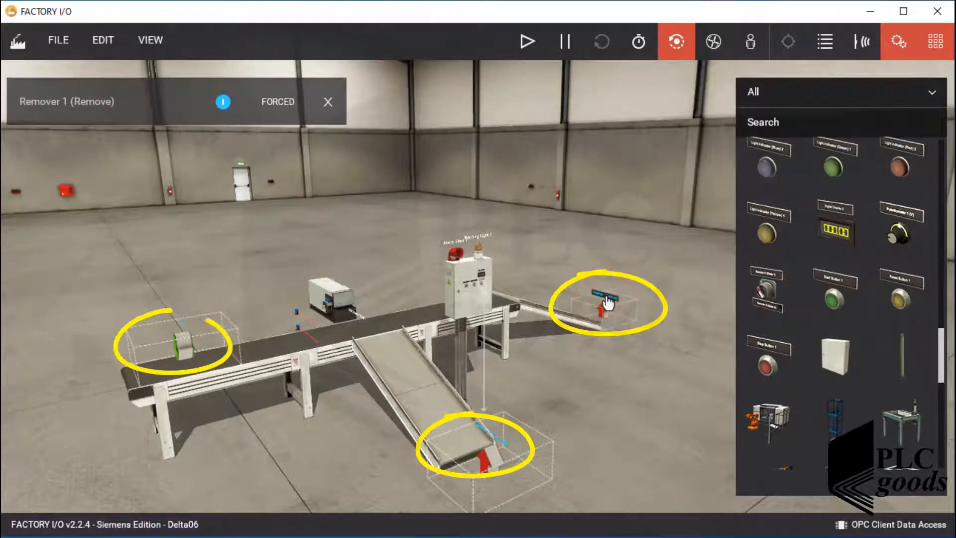
left_click(277, 102)
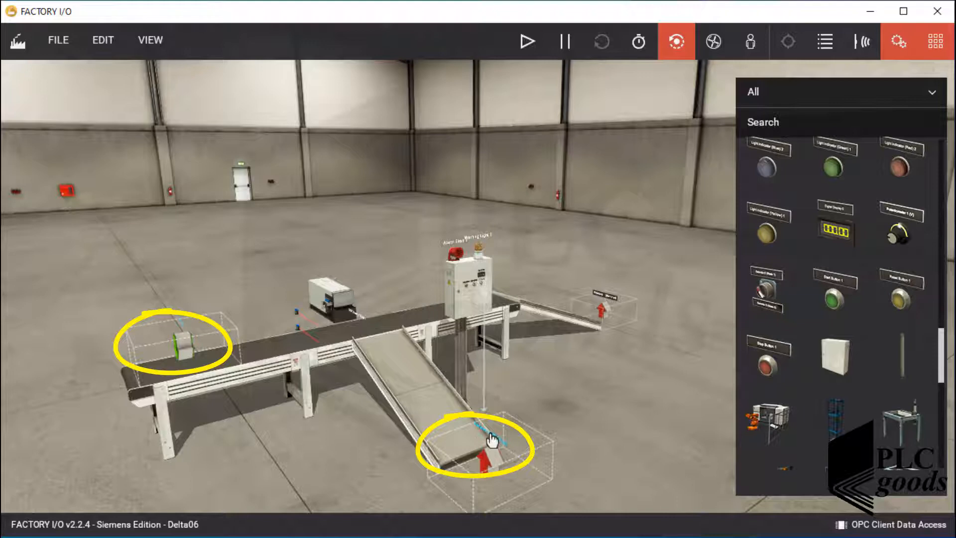
left_click(488, 441)
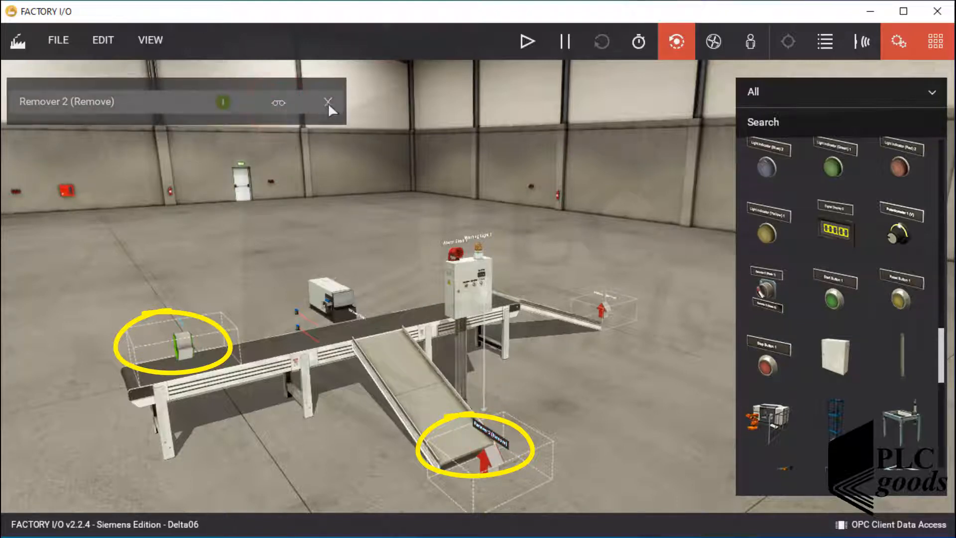
left_click(326, 102)
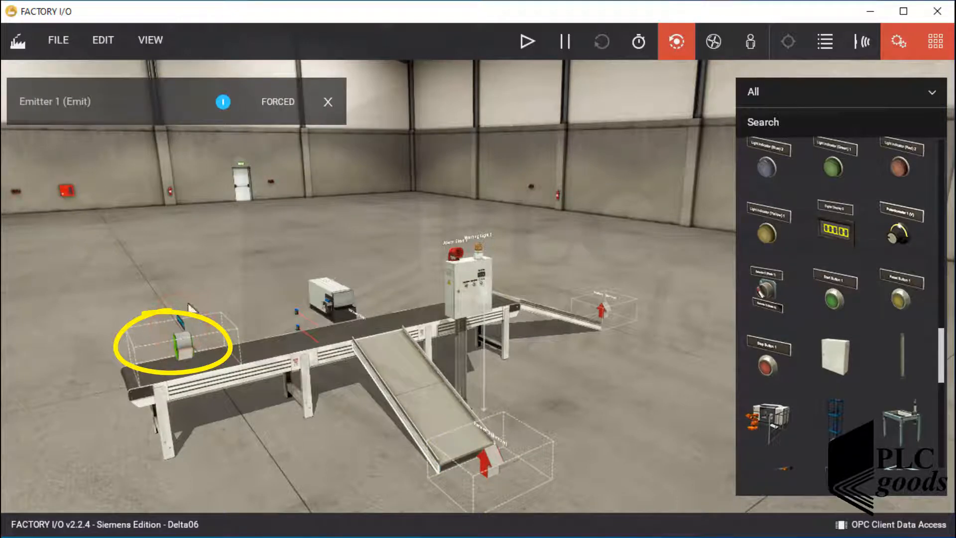
left_click(280, 102)
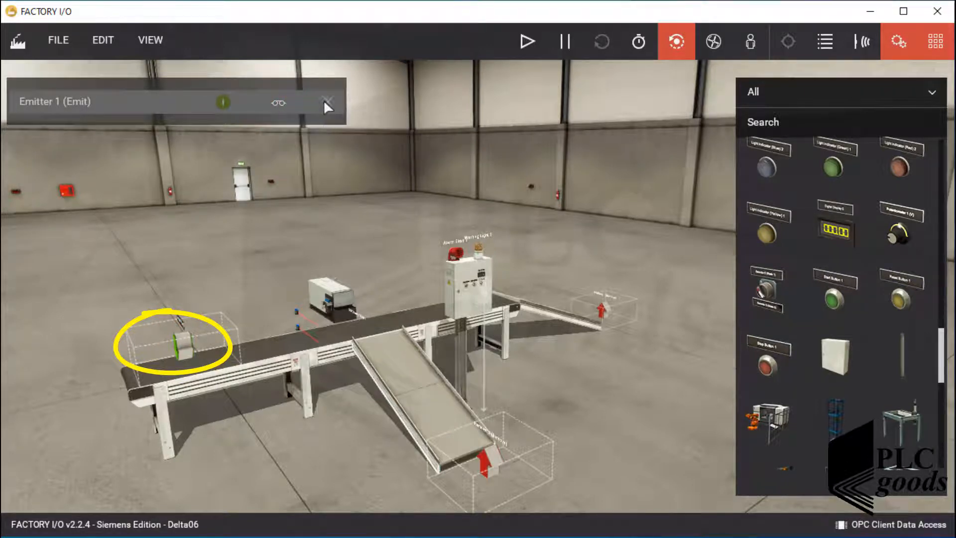
left_click(327, 101)
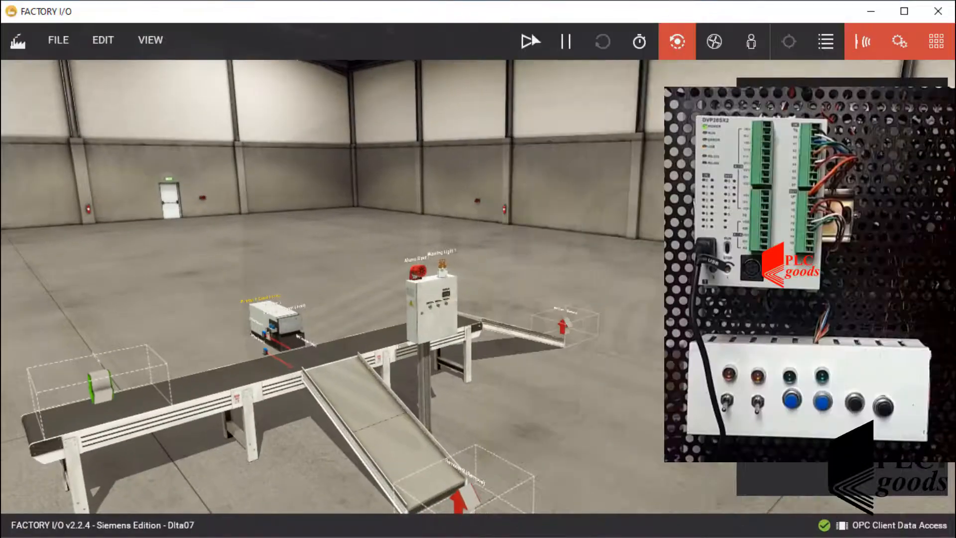
Run the conveyor scene simulation from the Factory I/O toolbar
left_click(529, 41)
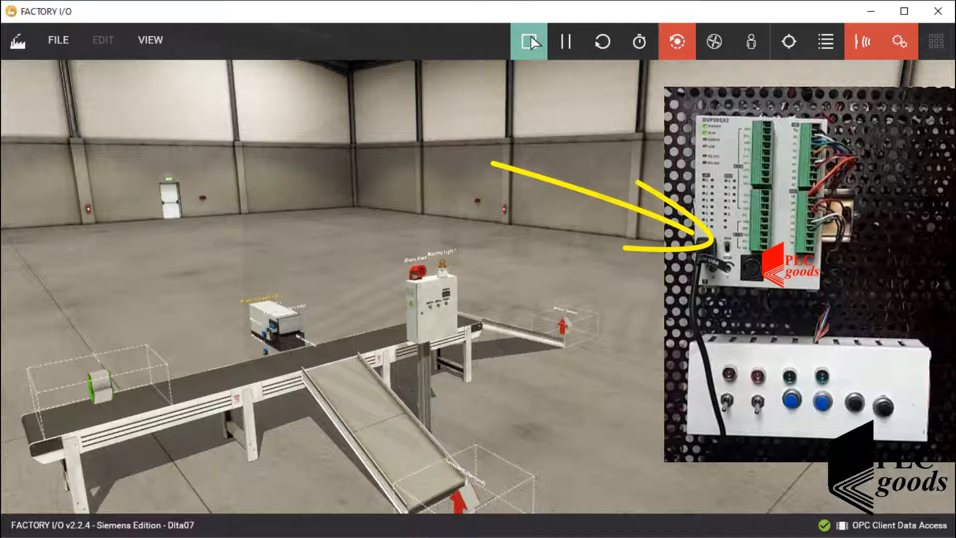
left_click(530, 42)
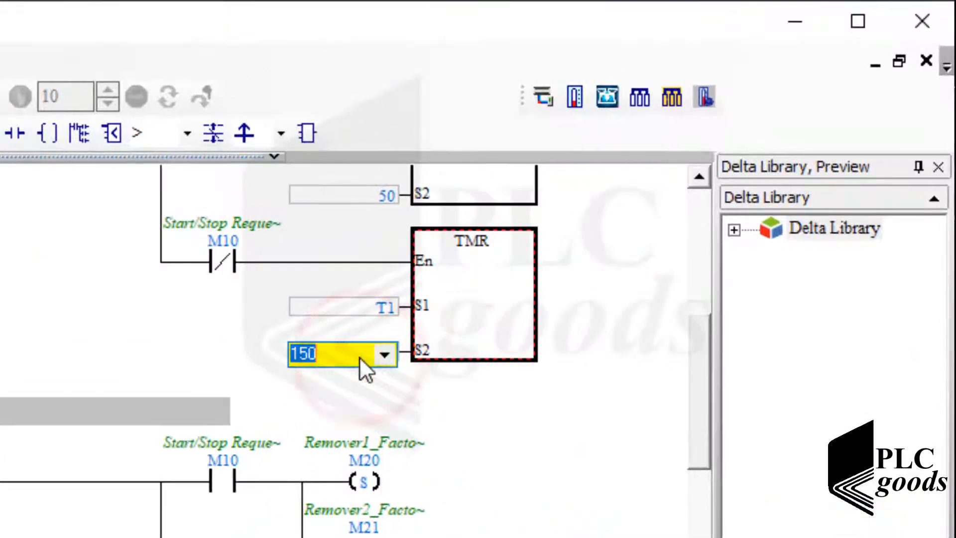
type("200")
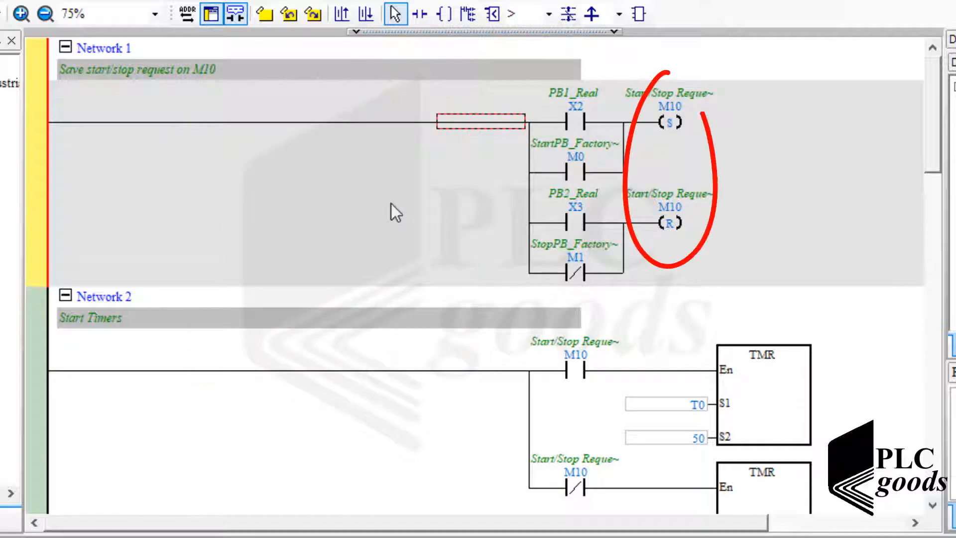
scroll("down", 3)
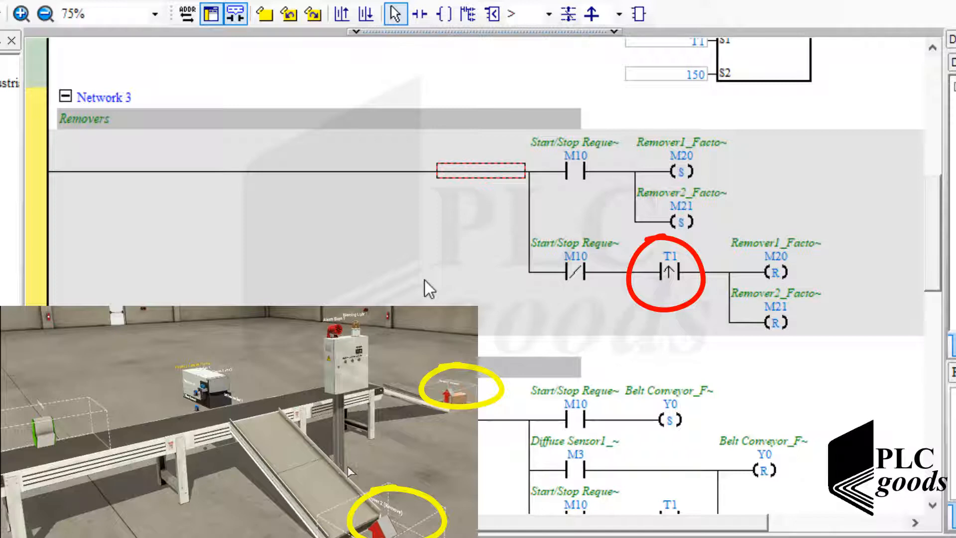
scroll("down", 3)
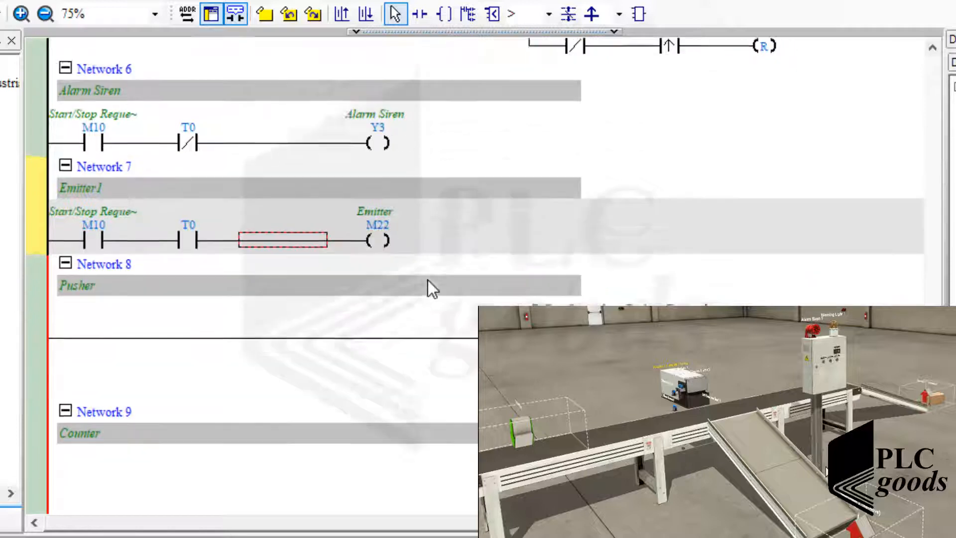
scroll("down", 3)
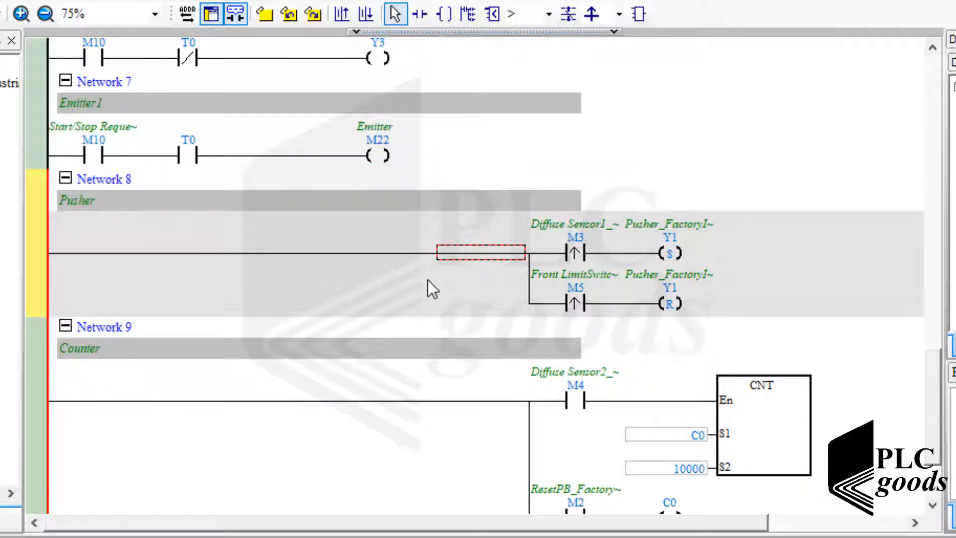
scroll("down", 3)
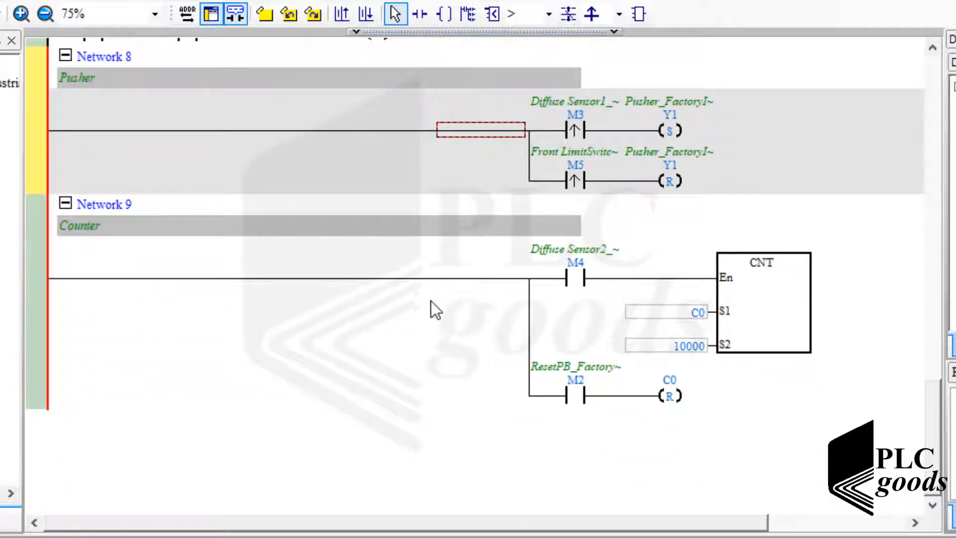
left_click(478, 277)
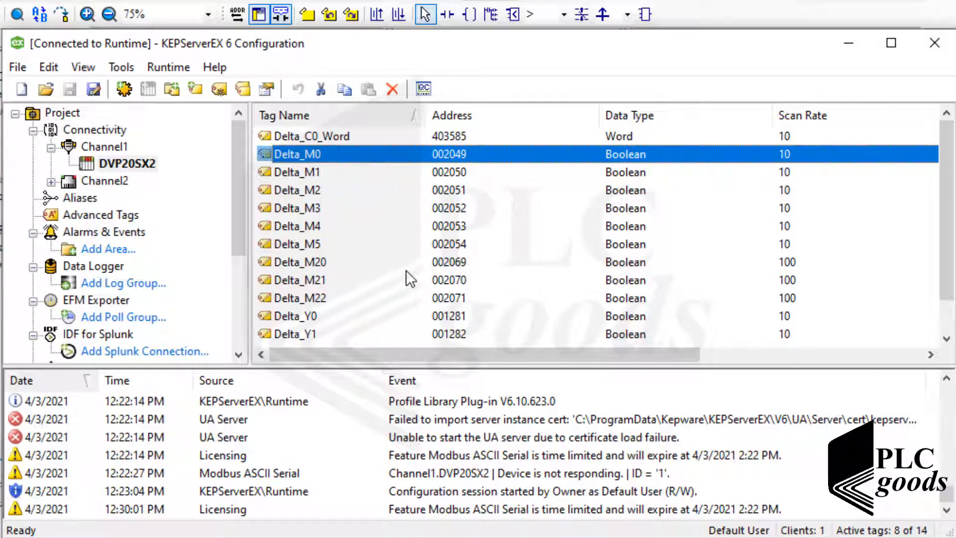
double_click(300, 262)
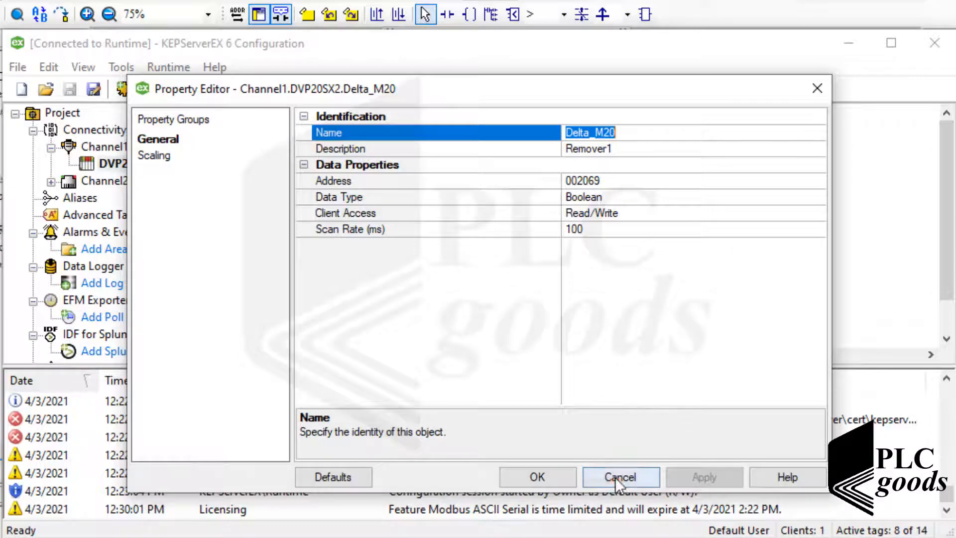
left_click(619, 475)
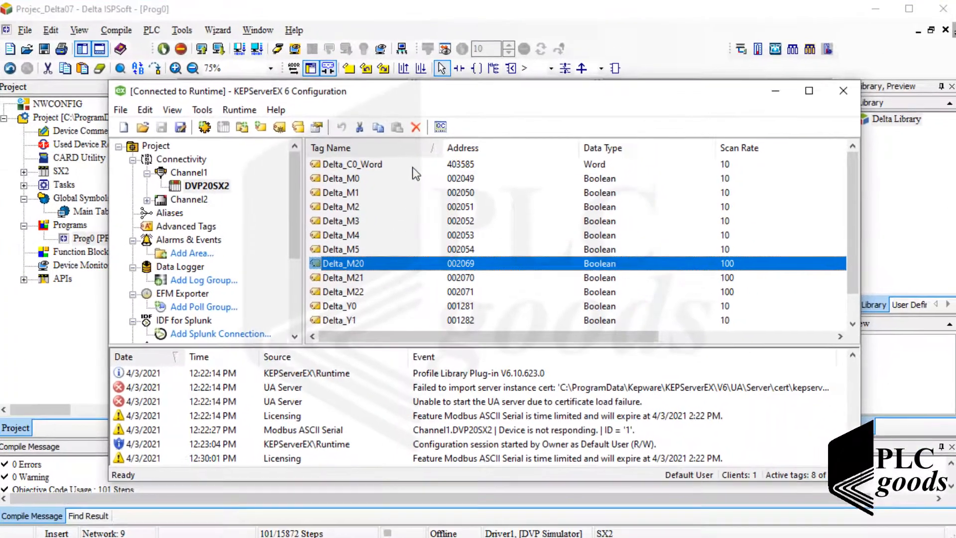
left_click(353, 164)
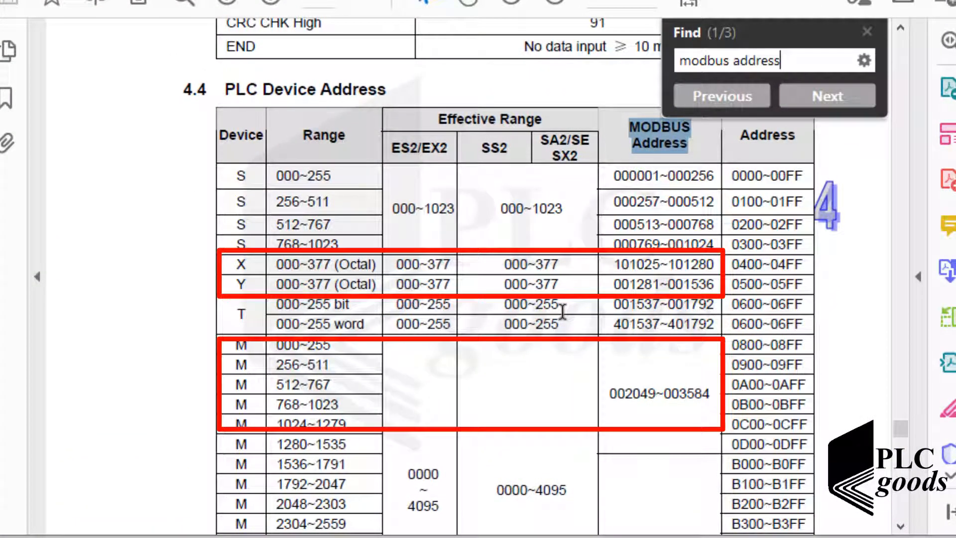
left_click(828, 95)
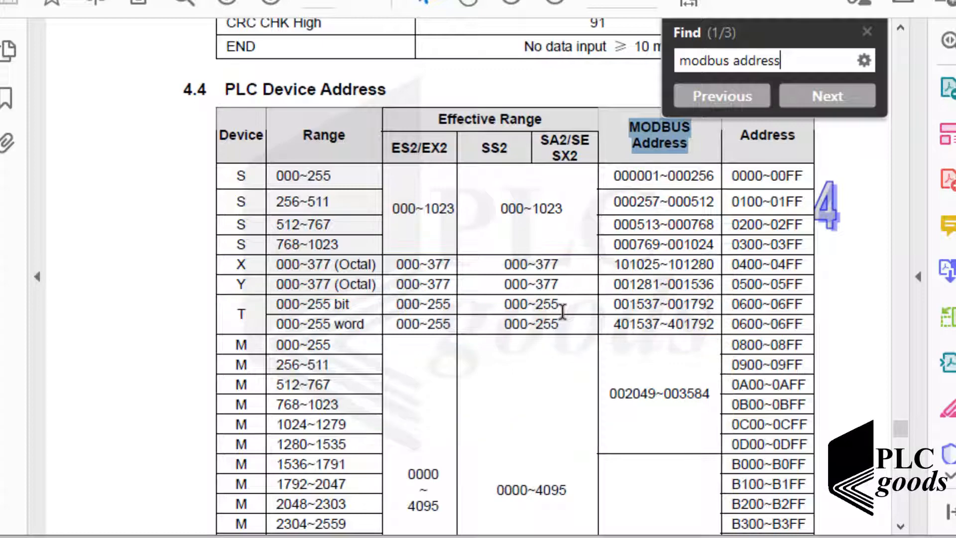
scroll("down", 3)
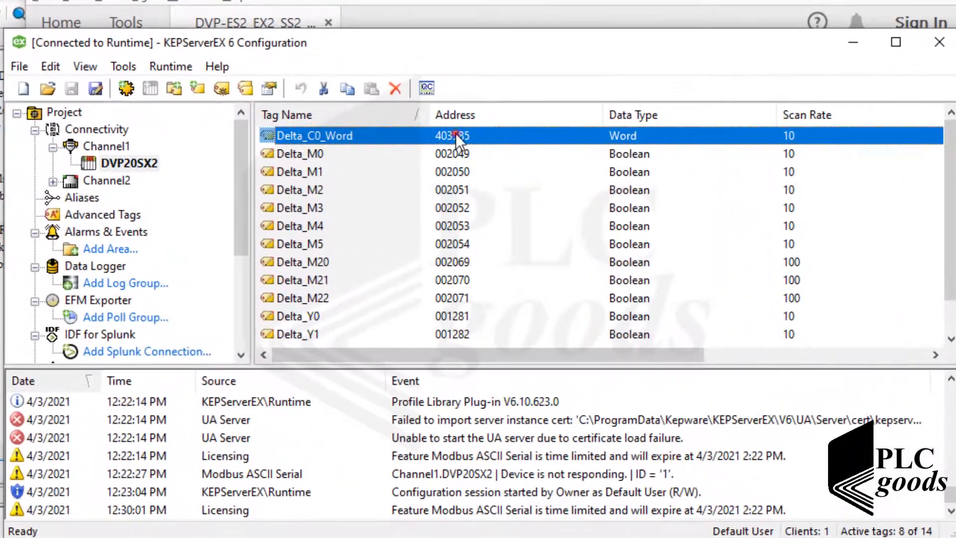
double_click(315, 136)
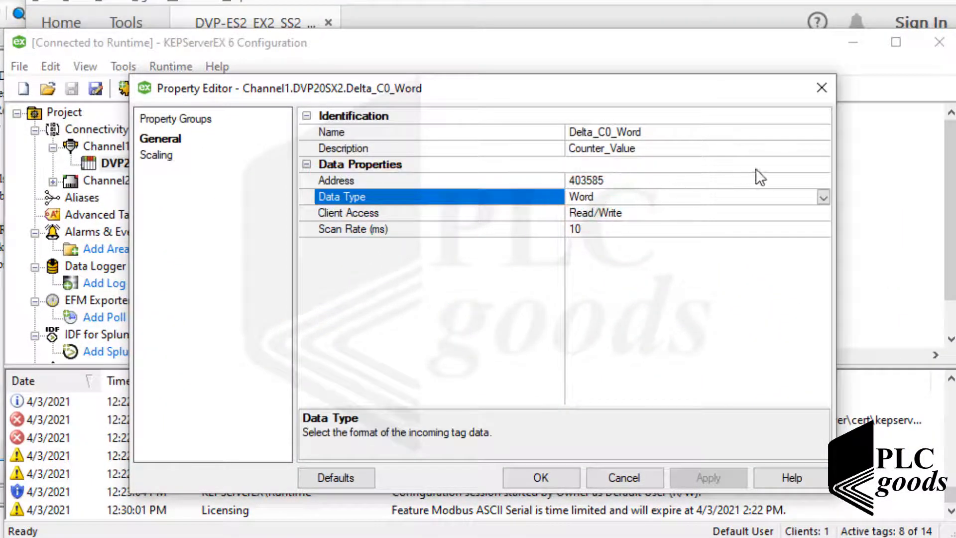
left_click(822, 196)
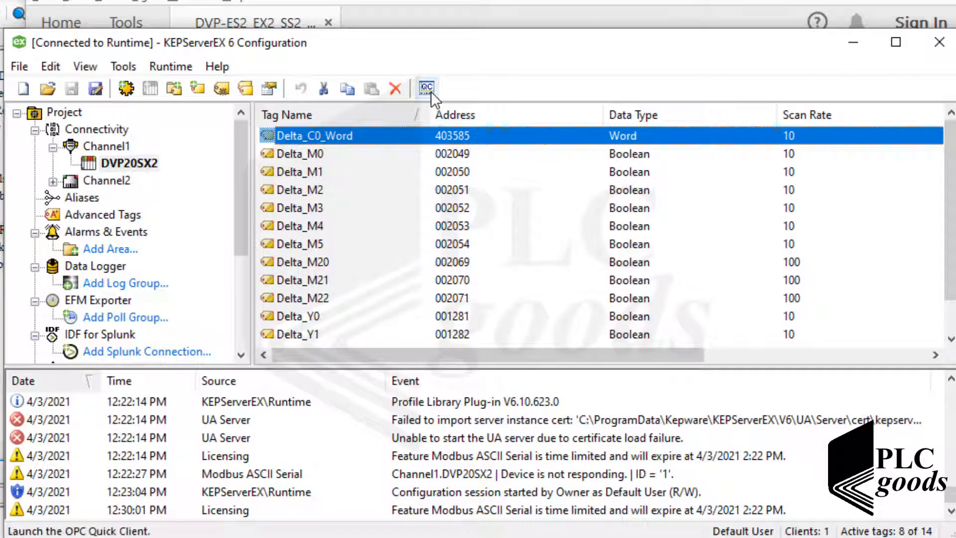
Launch OPC Quick Client, check DVP20SX2 tags read Good quality and Delta_C0_Word shows 11
left_click(427, 88)
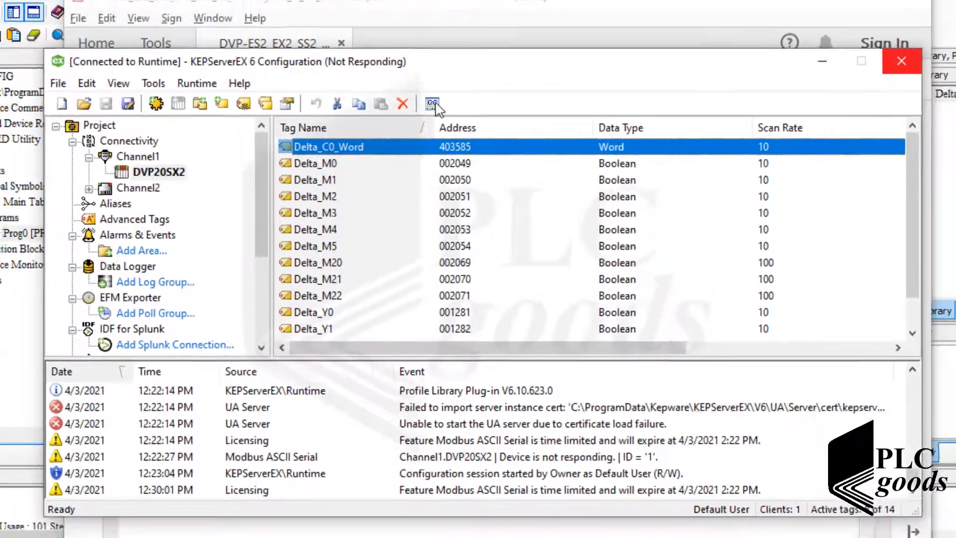
left_click(430, 103)
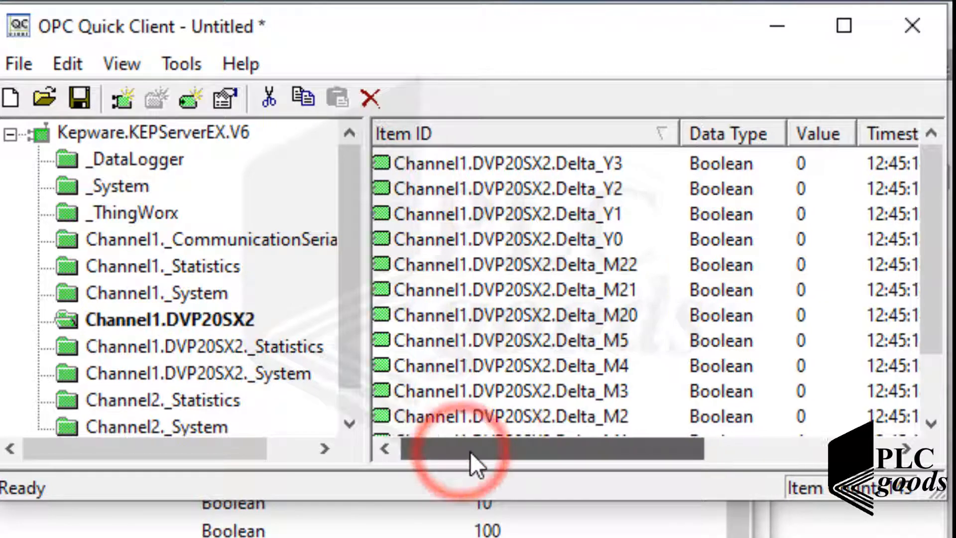
left_click_drag(469, 449, 566, 449)
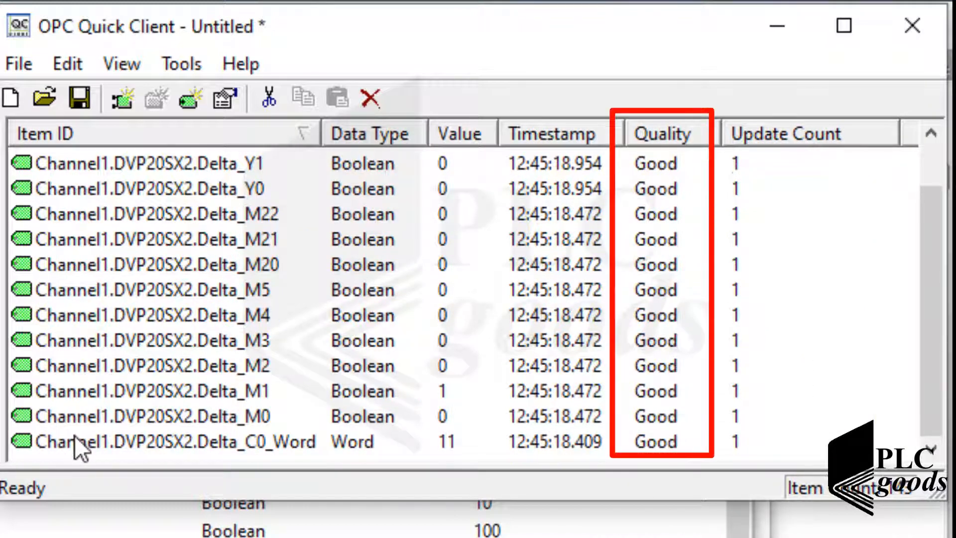
left_click(149, 442)
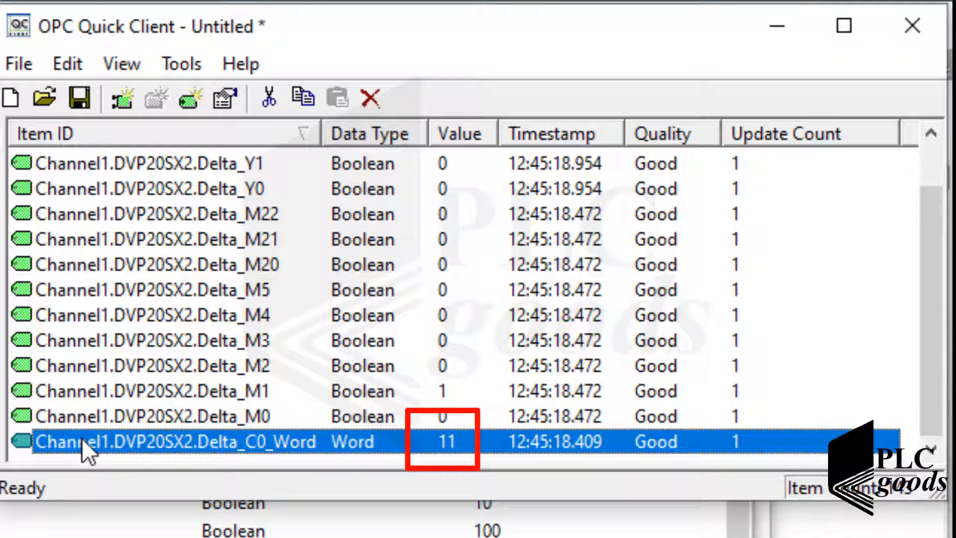